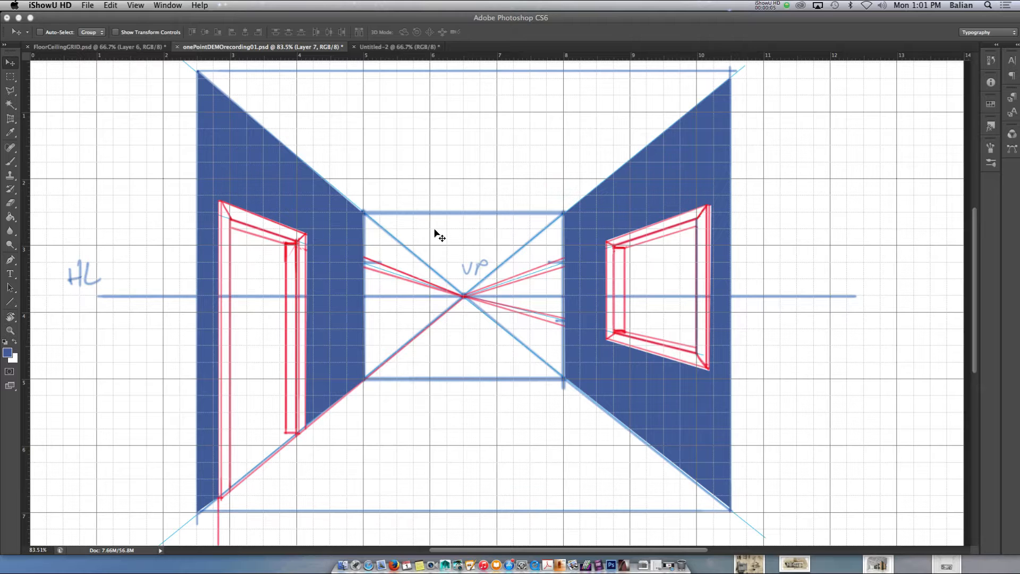
- Create a new 14 x 8.5 inch document at 150 ppi and turn its grid off
click(86, 5)
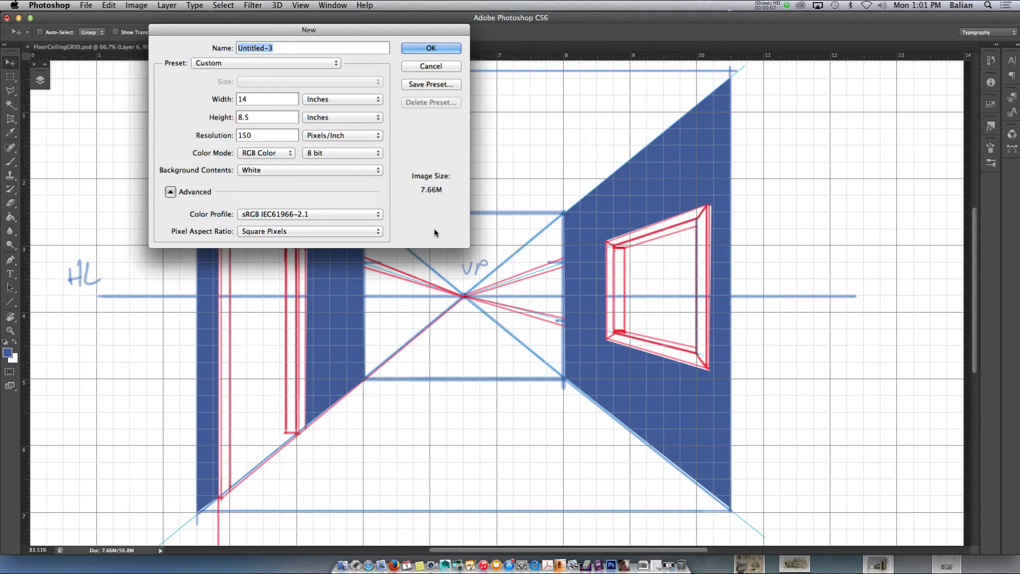
click(431, 48)
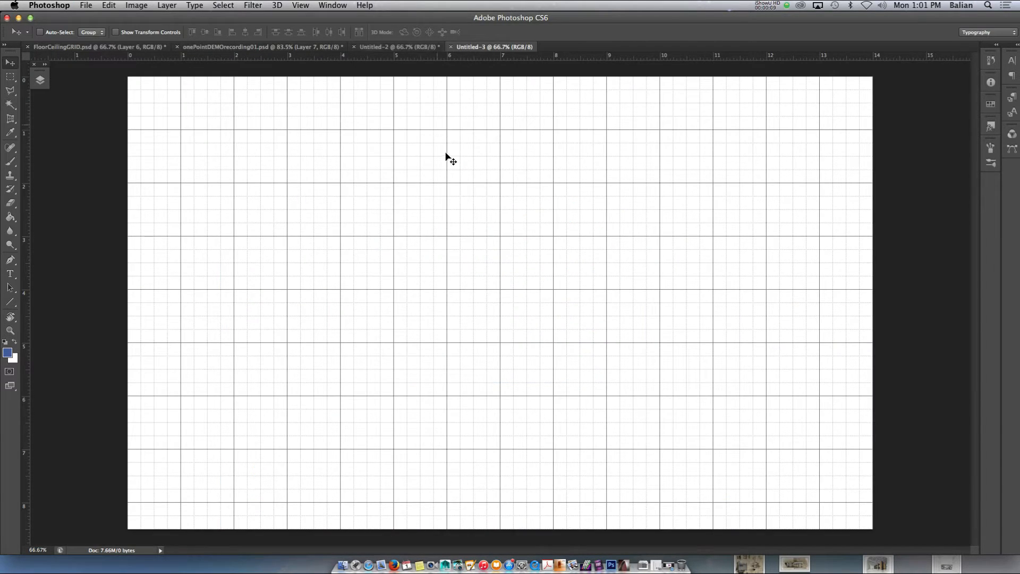
mouse_move(301, 5)
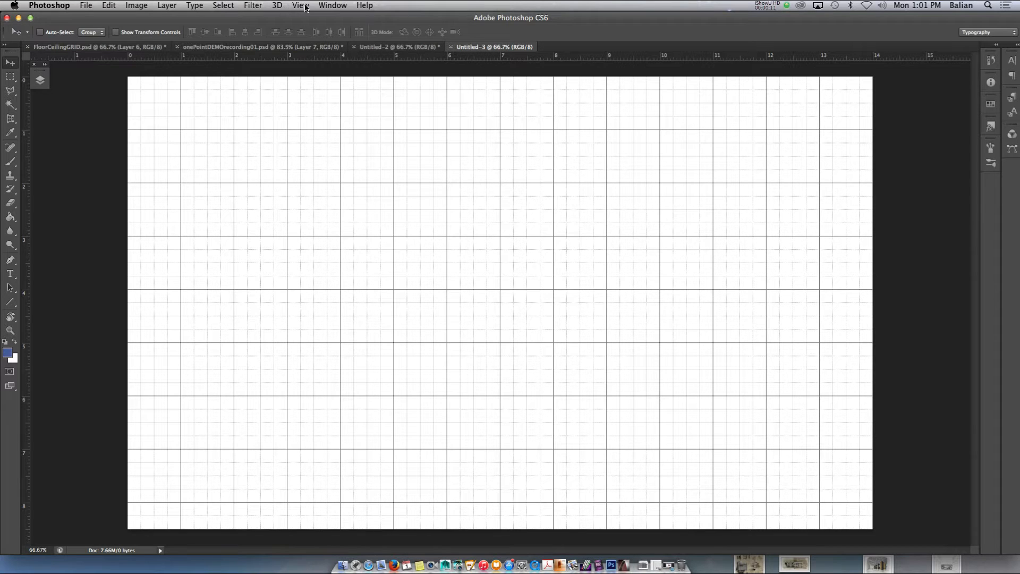
click(300, 5)
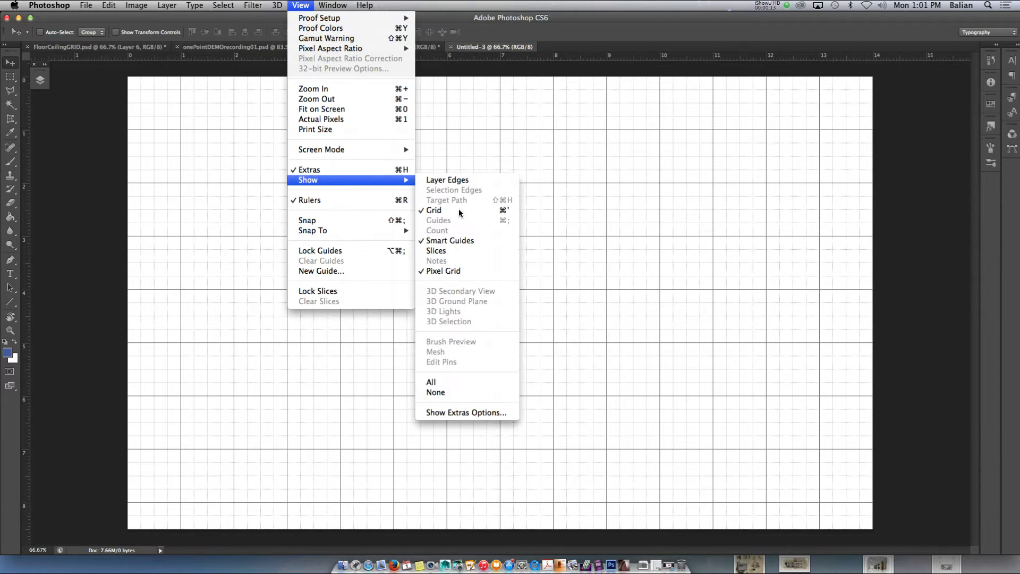
click(434, 210)
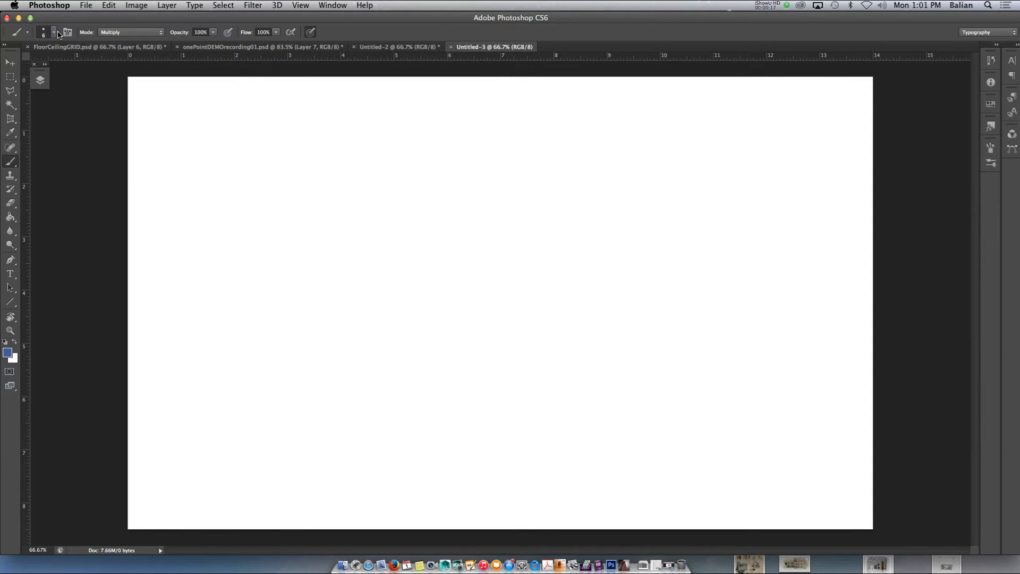
click(53, 31)
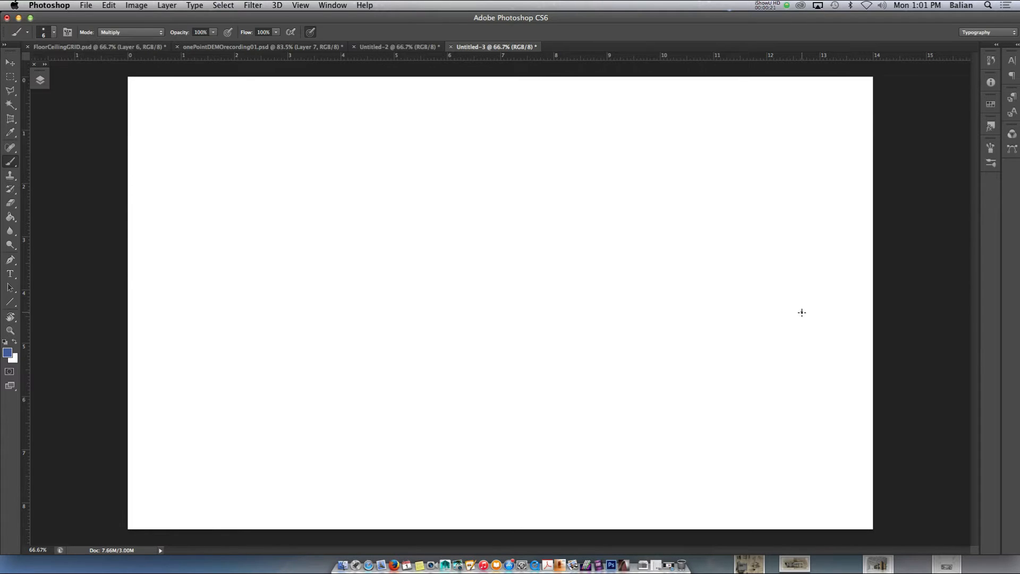
- Draw the horizon line with a central vanishing point and two lines receding to it from the left
drag(129, 312, 801, 311)
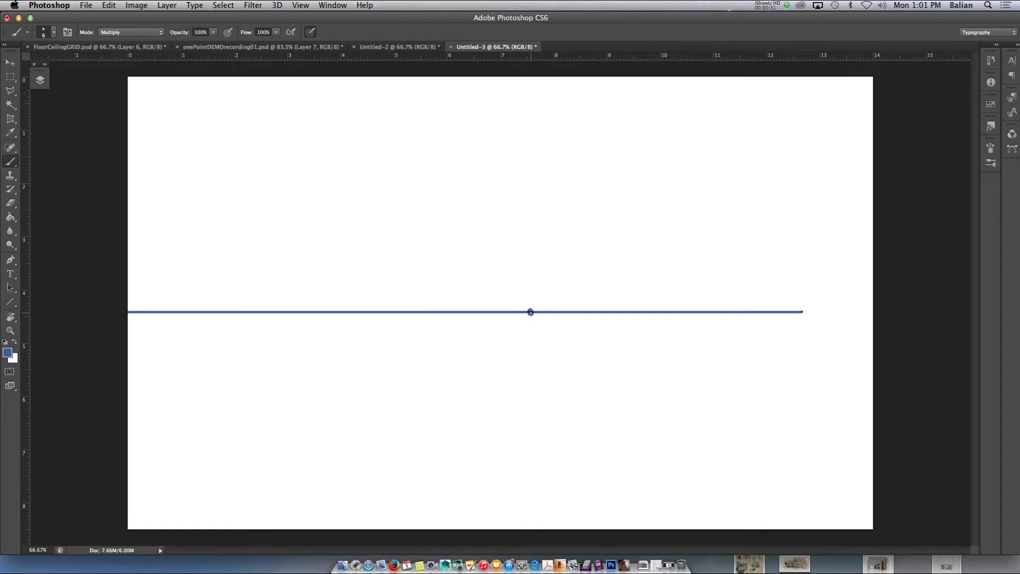
drag(196, 191, 530, 311)
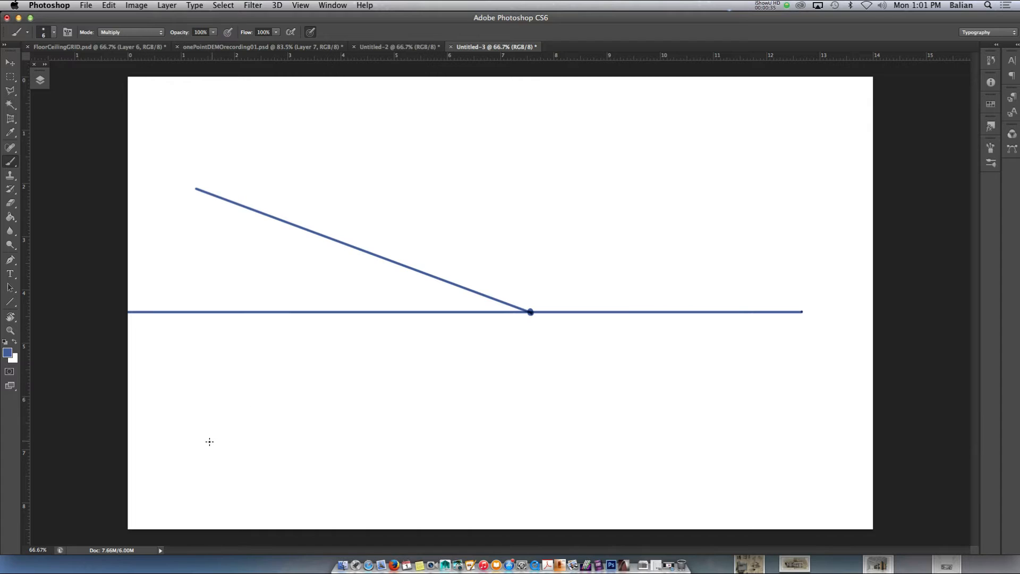
drag(531, 311, 208, 439)
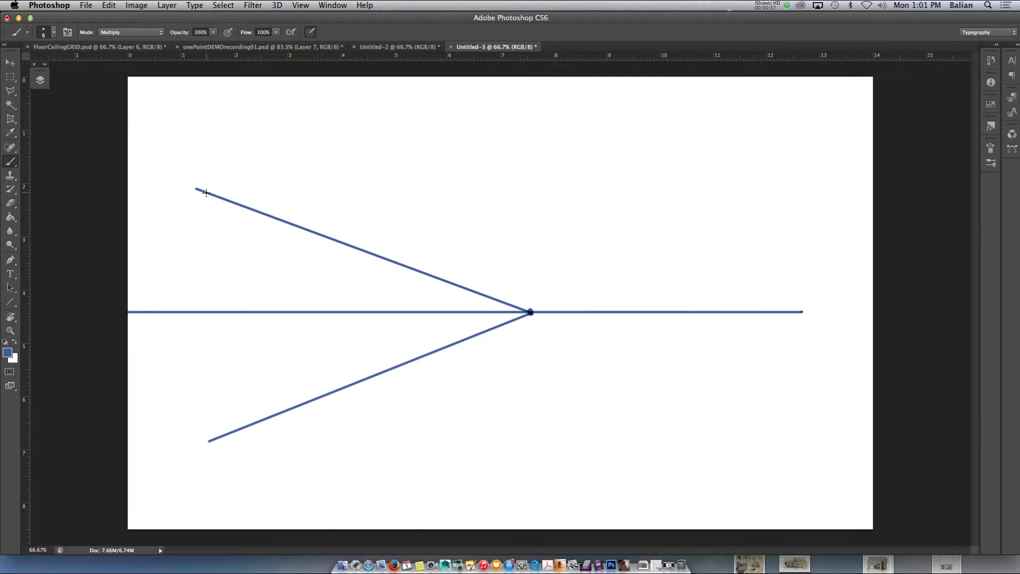
- Draw two verticals closing the first tile and a diagonal across it
drag(206, 193, 207, 440)
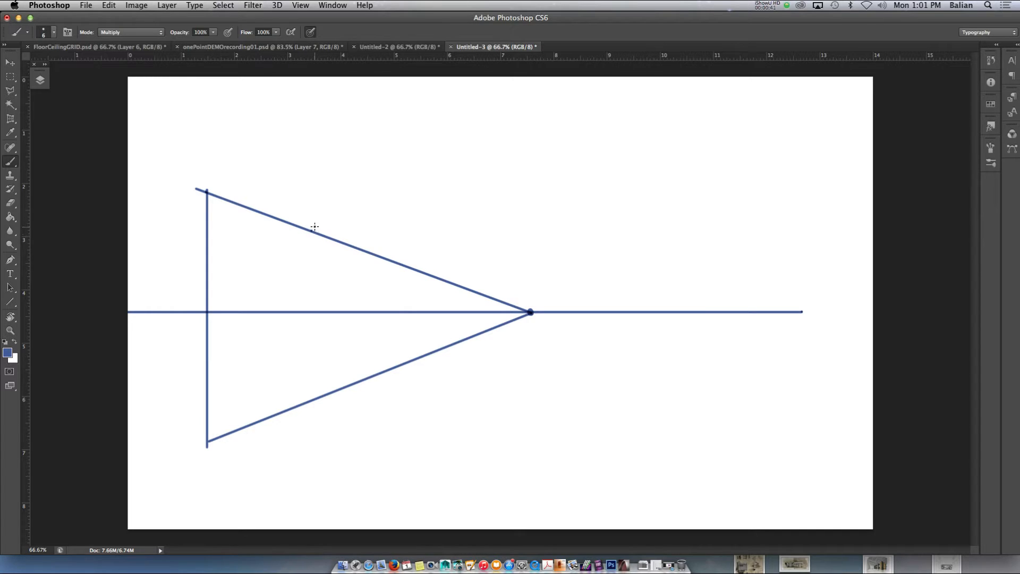
drag(311, 231, 311, 413)
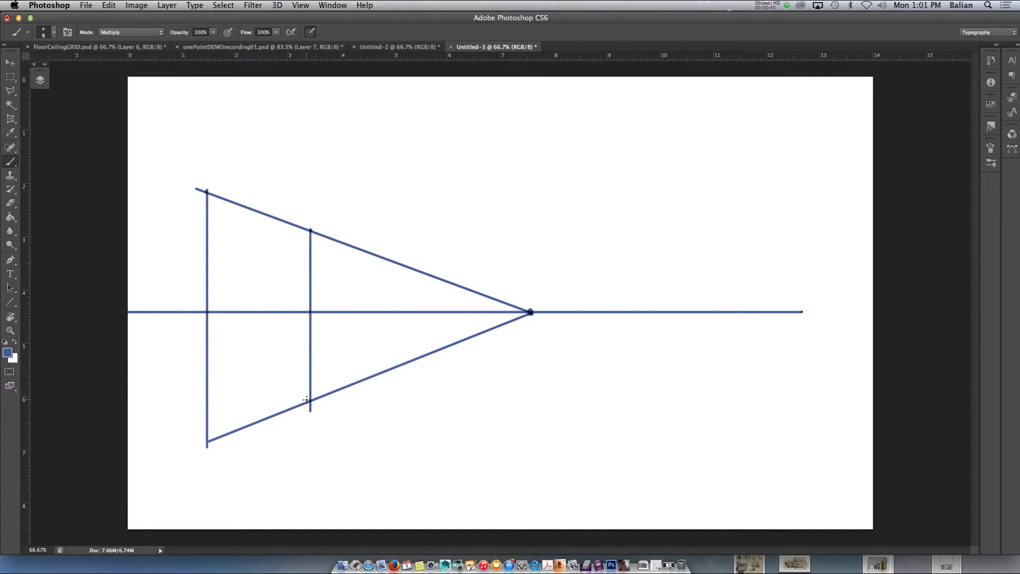
drag(205, 191, 310, 401)
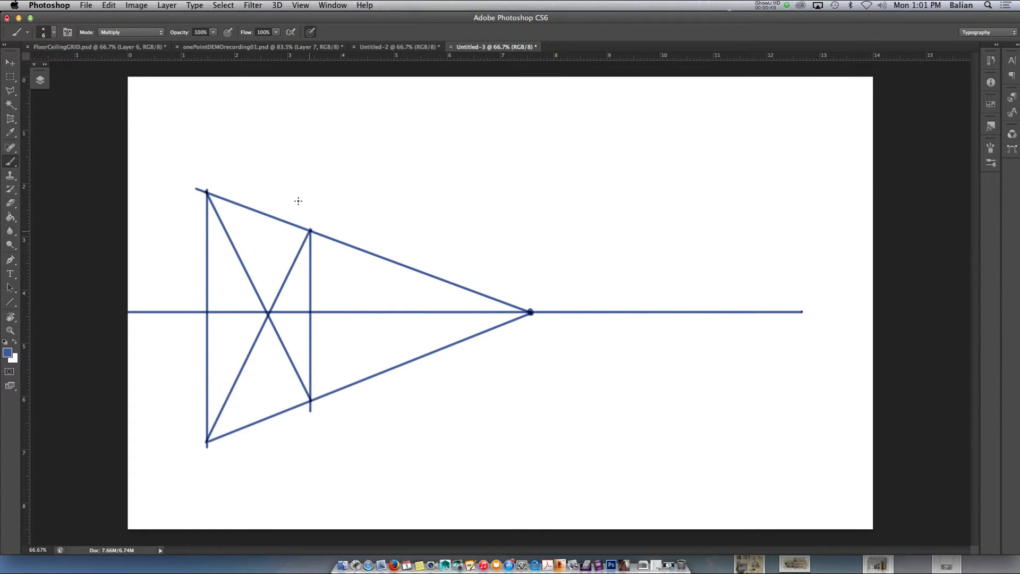
mouse_move(262, 325)
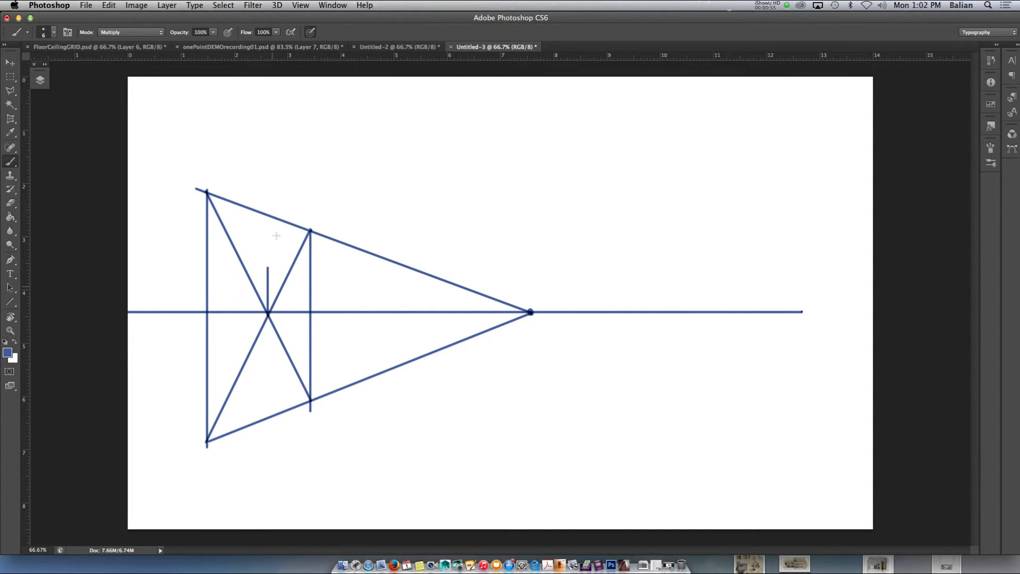
- Draw a midline vertical through the first tile, then the next diagonal and third vertical
drag(266, 189, 266, 442)
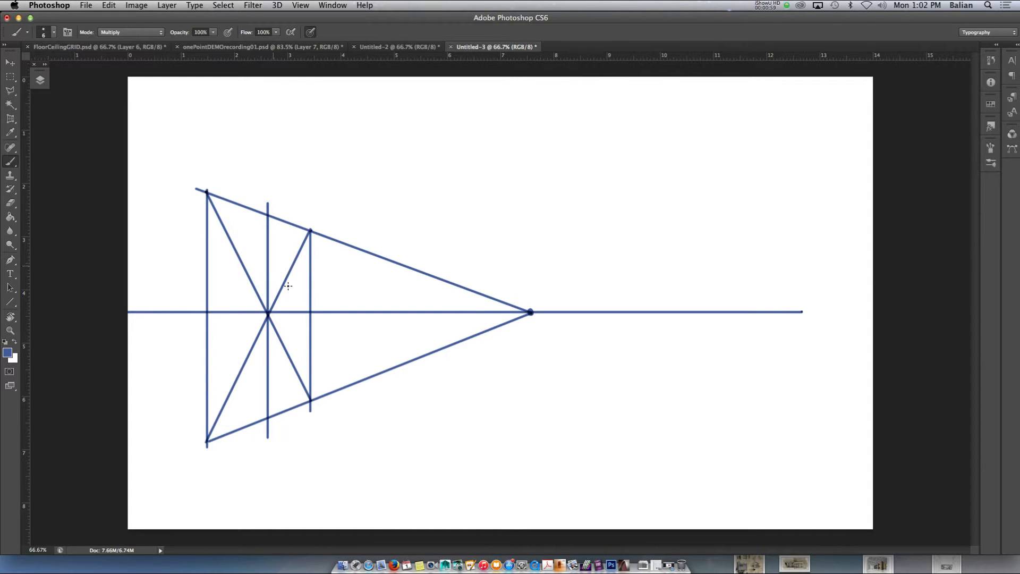
mouse_move(365, 378)
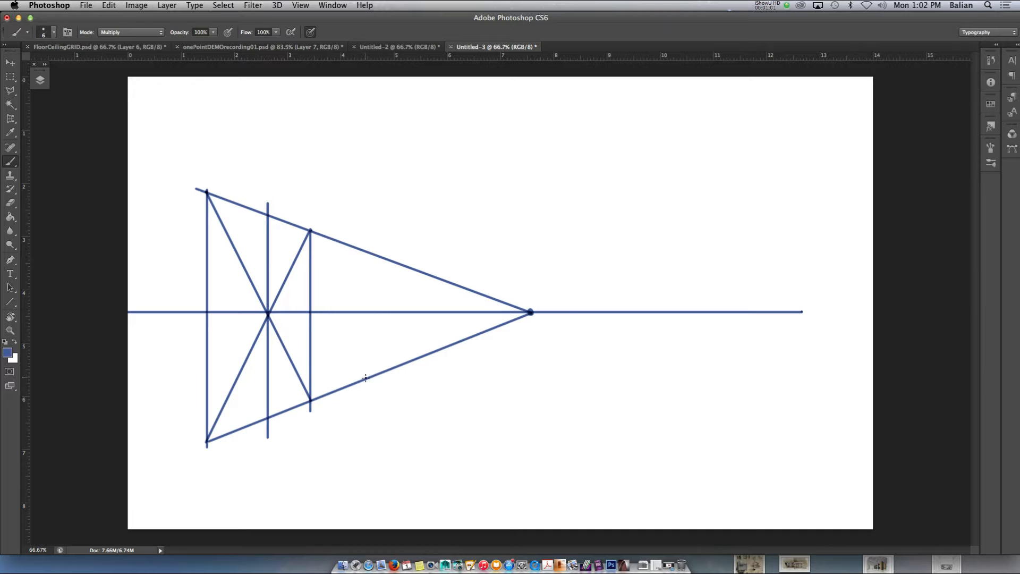
drag(207, 190, 368, 380)
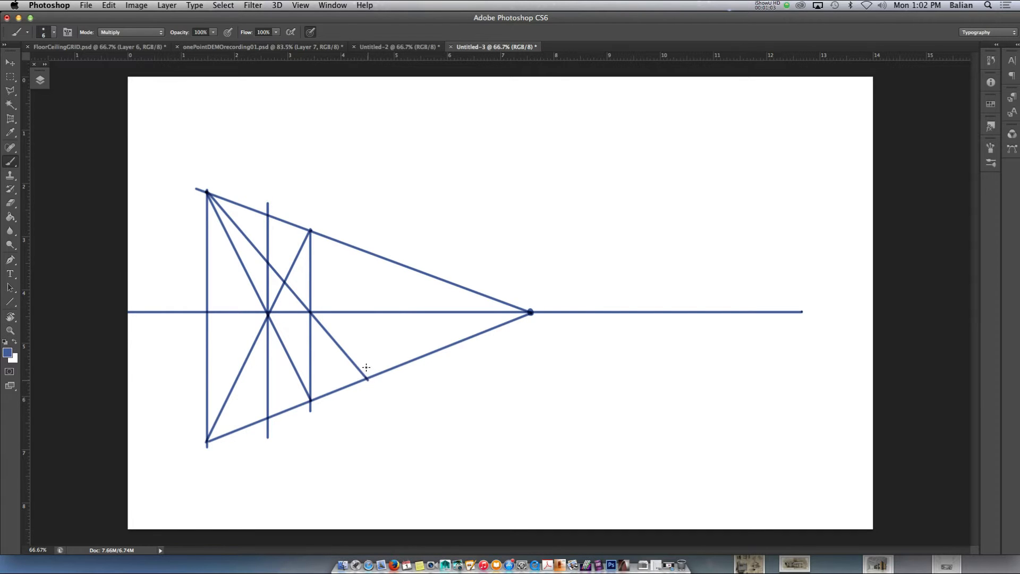
drag(368, 251, 368, 377)
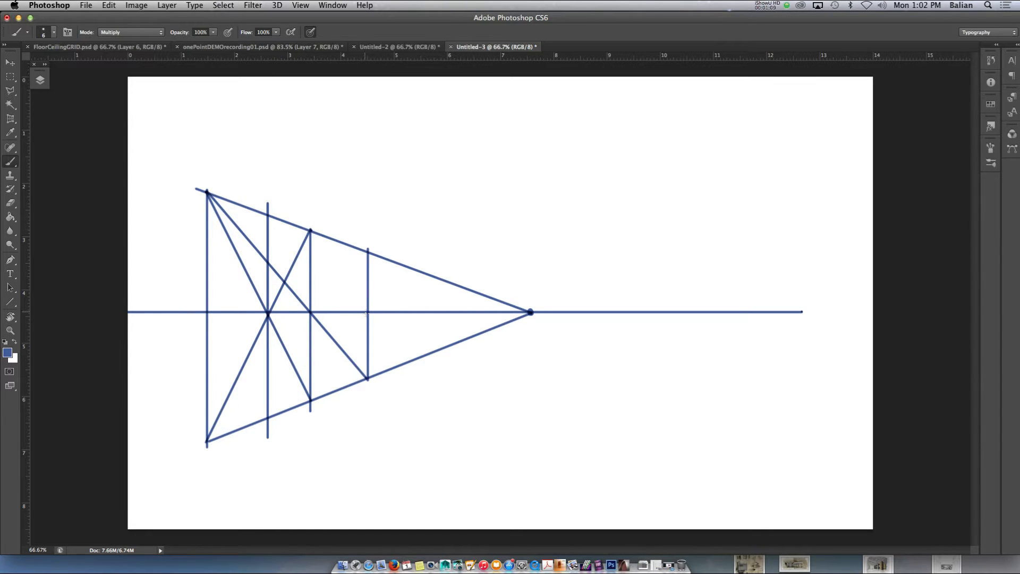
drag(310, 233, 408, 362)
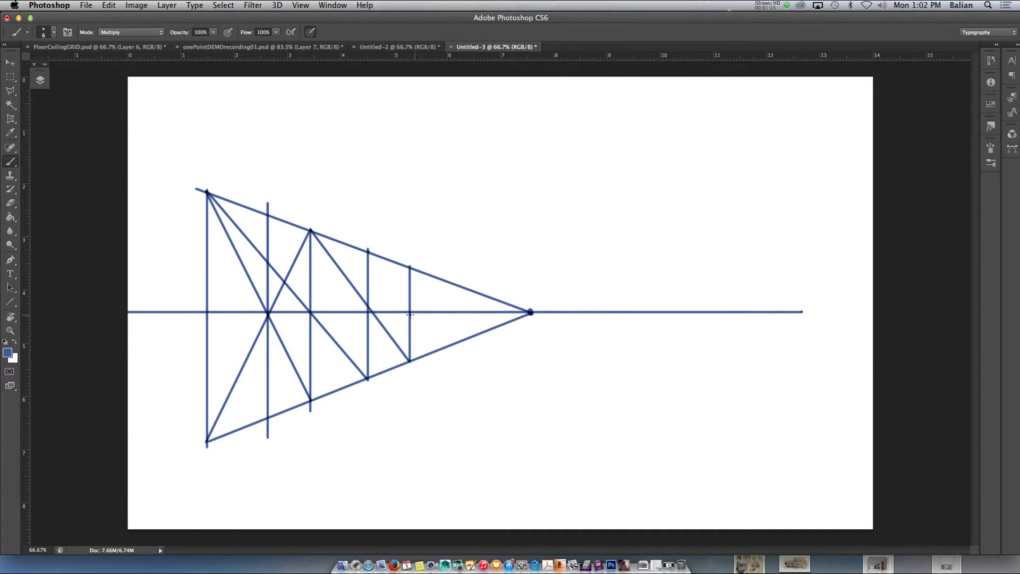
- Repeat diagonals and narrower verticals to add further tiles toward the vanishing point
drag(368, 253, 439, 349)
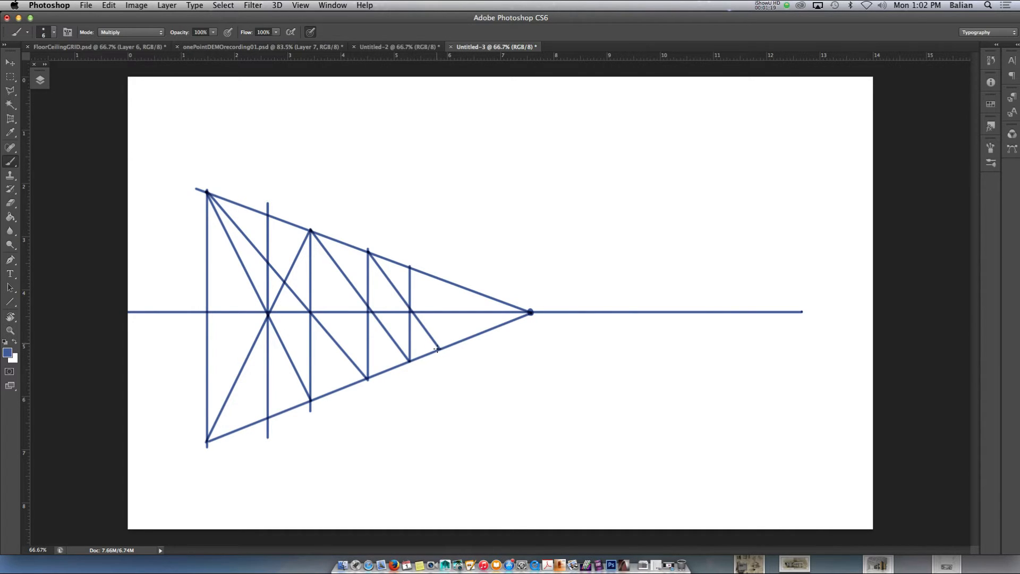
drag(439, 280, 439, 348)
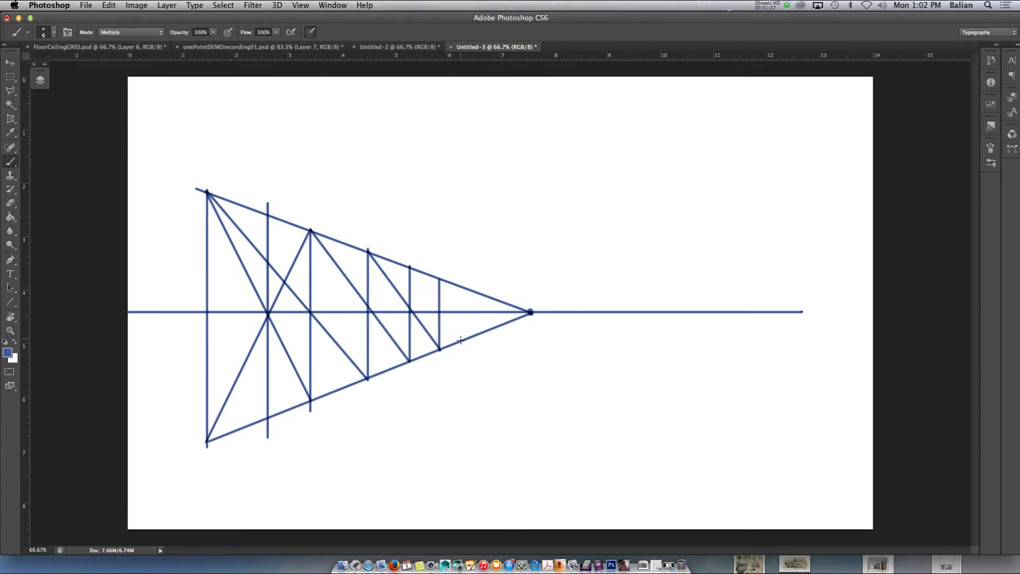
drag(409, 269, 460, 342)
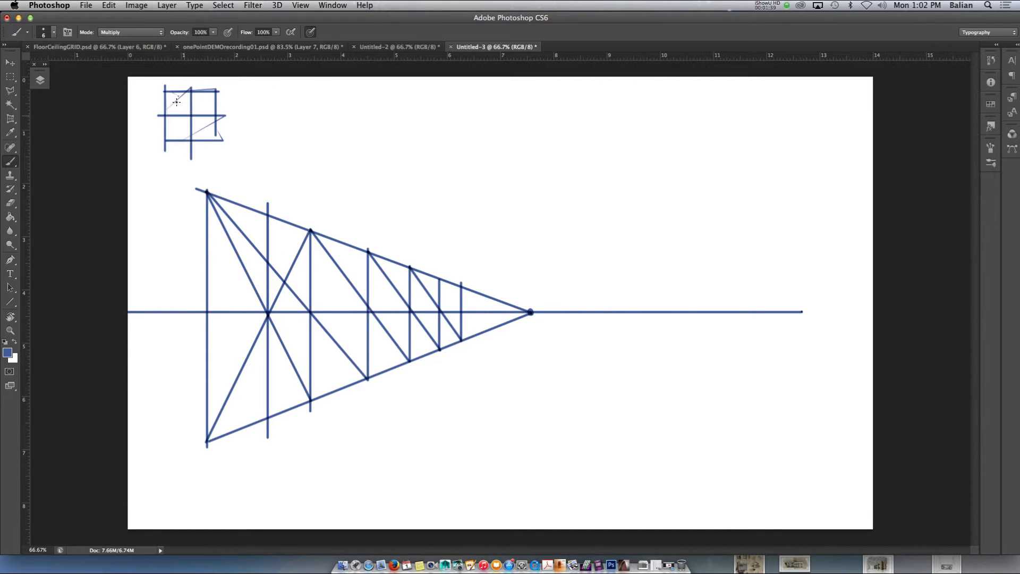
- Sketch a small crossed square at top left beside a row of verticals and foreshortened tiles
drag(161, 86, 219, 148)
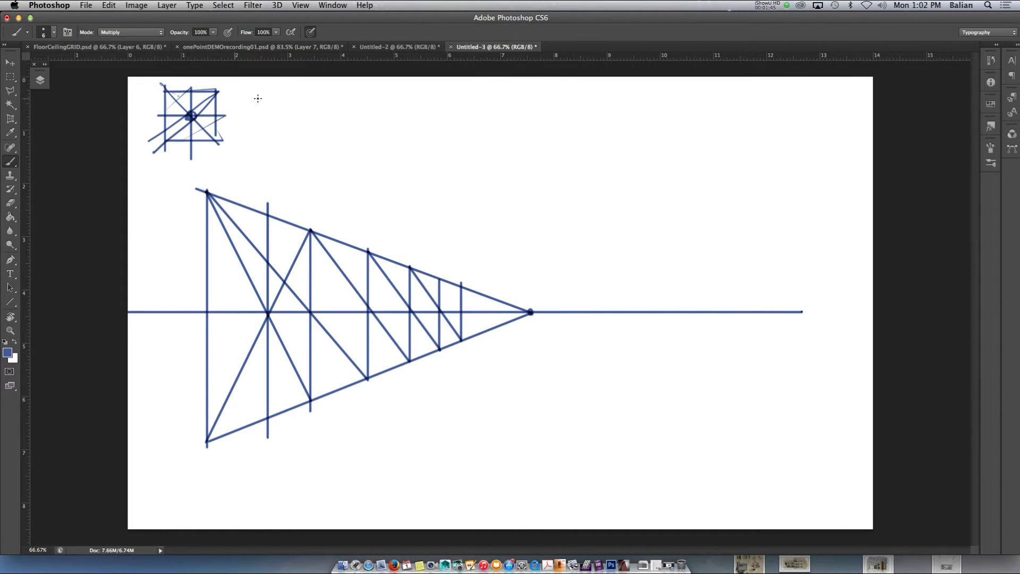
drag(259, 89, 257, 140)
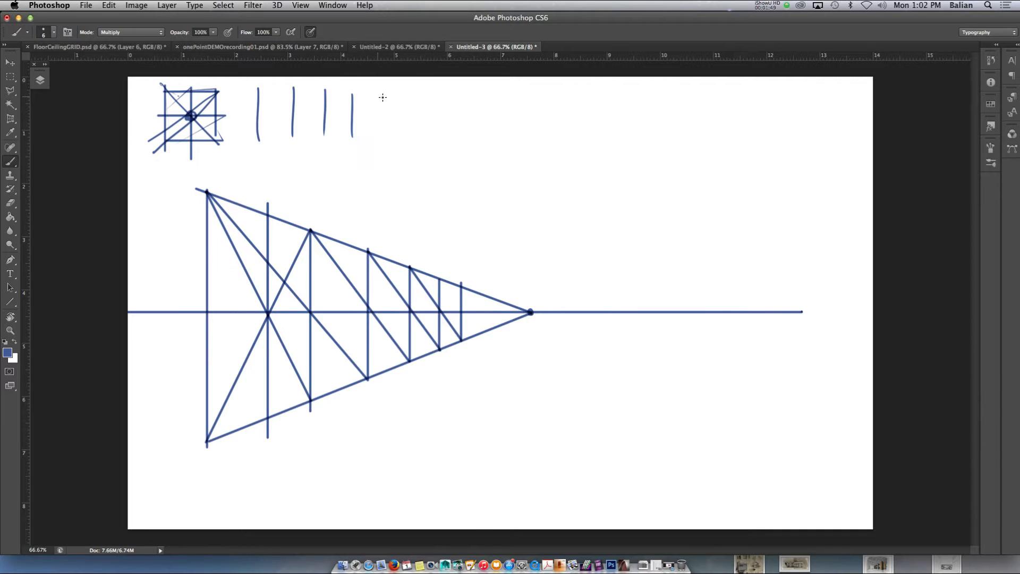
drag(286, 100, 384, 104)
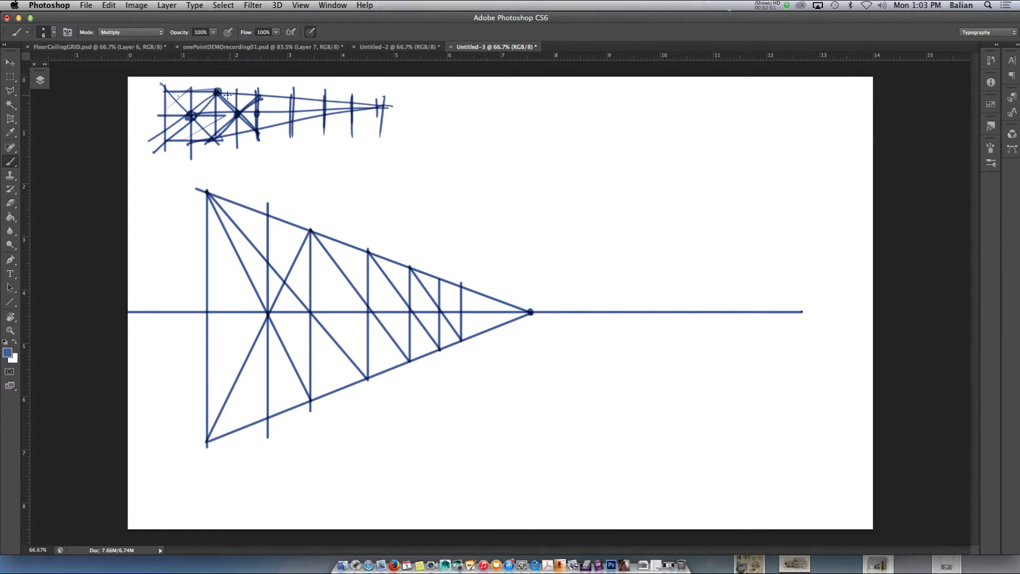
drag(202, 83, 290, 123)
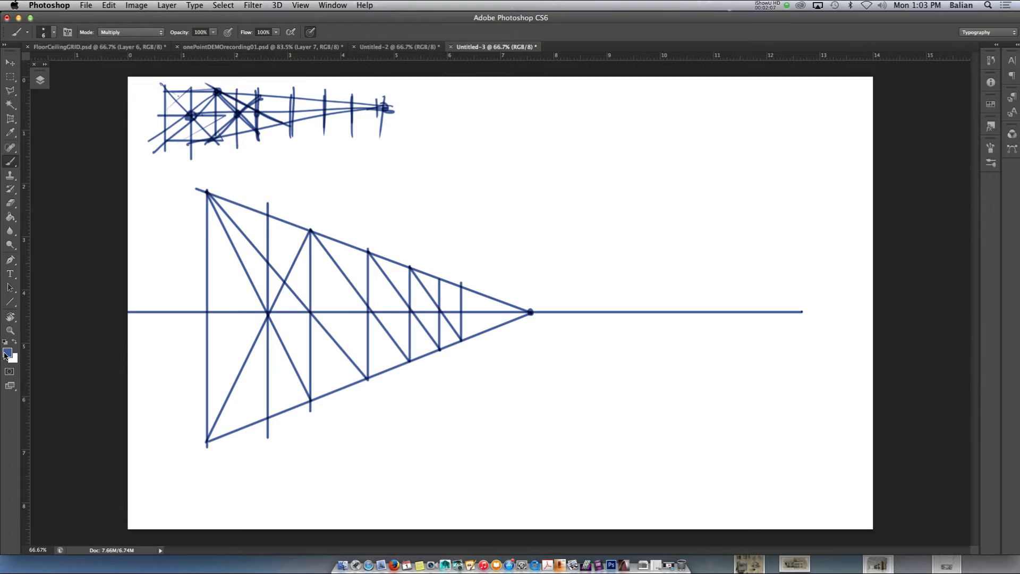
- Select around the scribbled sketch at top left and fill it with white to erase it
click(9, 352)
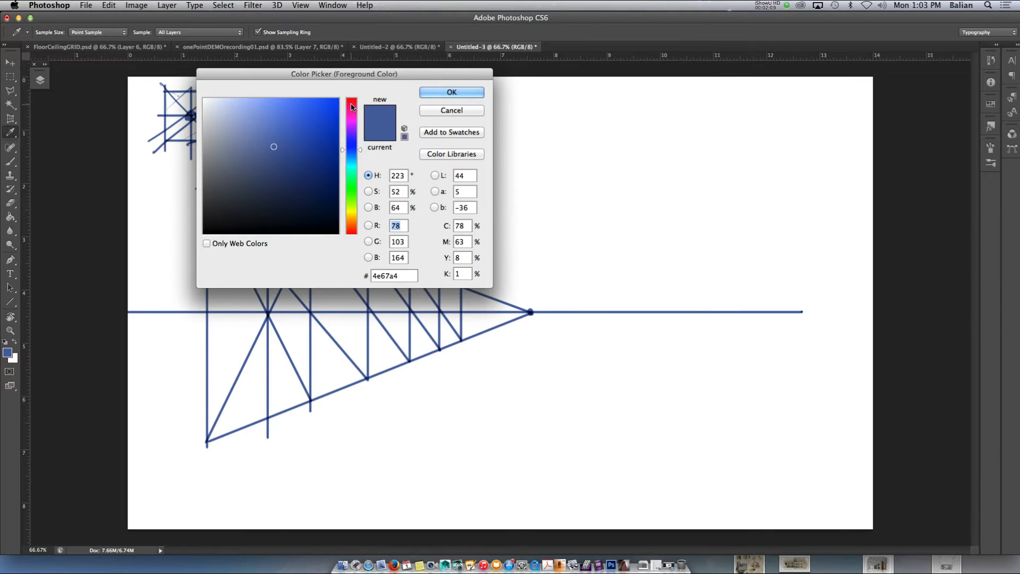
click(452, 92)
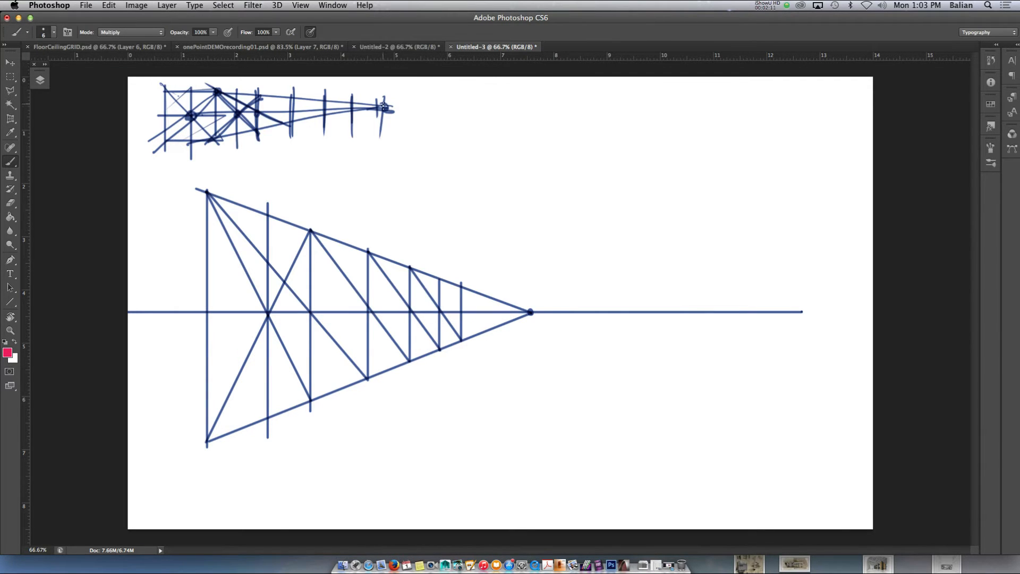
drag(130, 108, 390, 107)
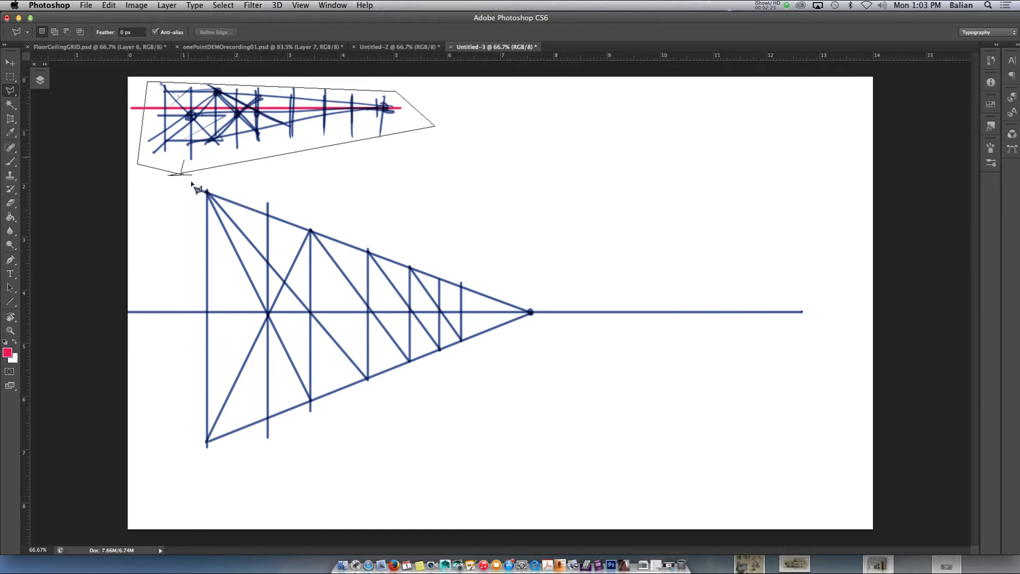
click(202, 189)
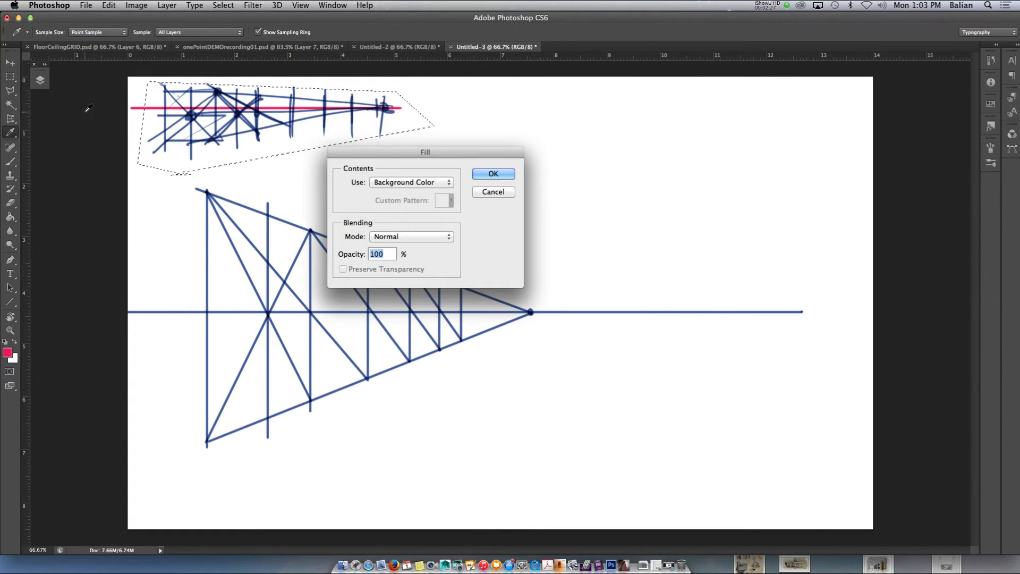
click(493, 173)
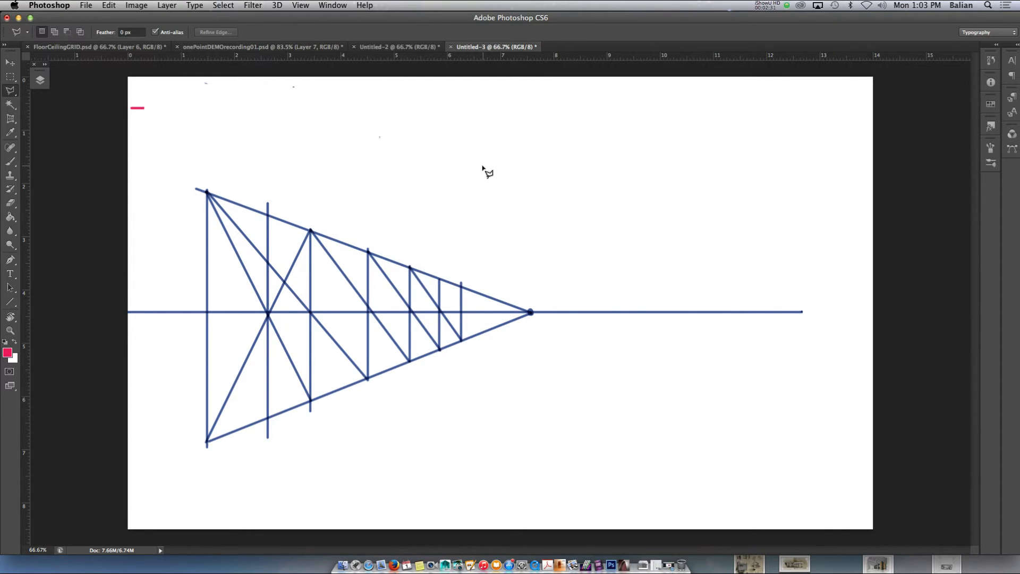
mouse_move(285, 318)
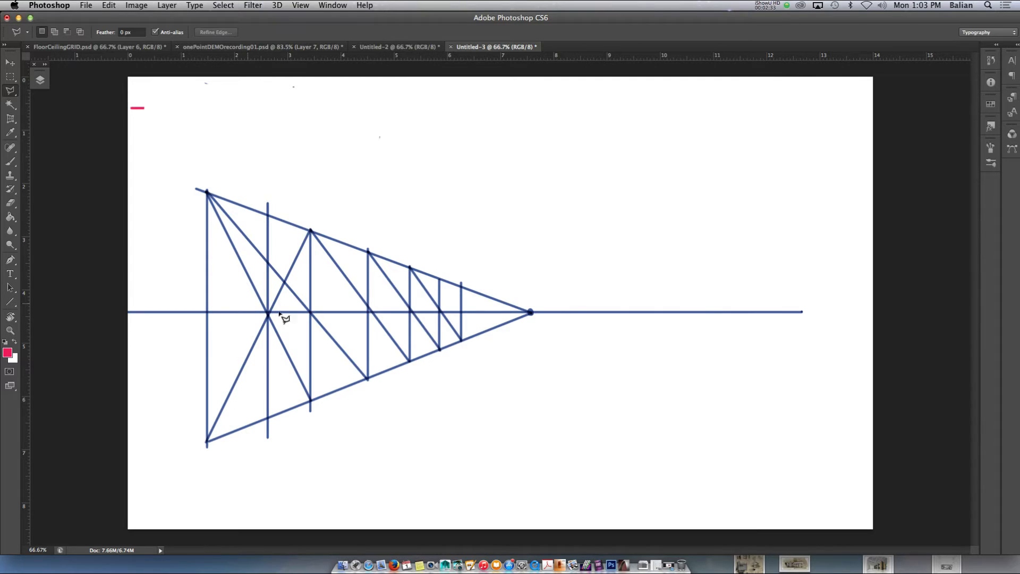
- Brush a mirrored set of red verticals of decreasing height right of the vanishing point
click(11, 147)
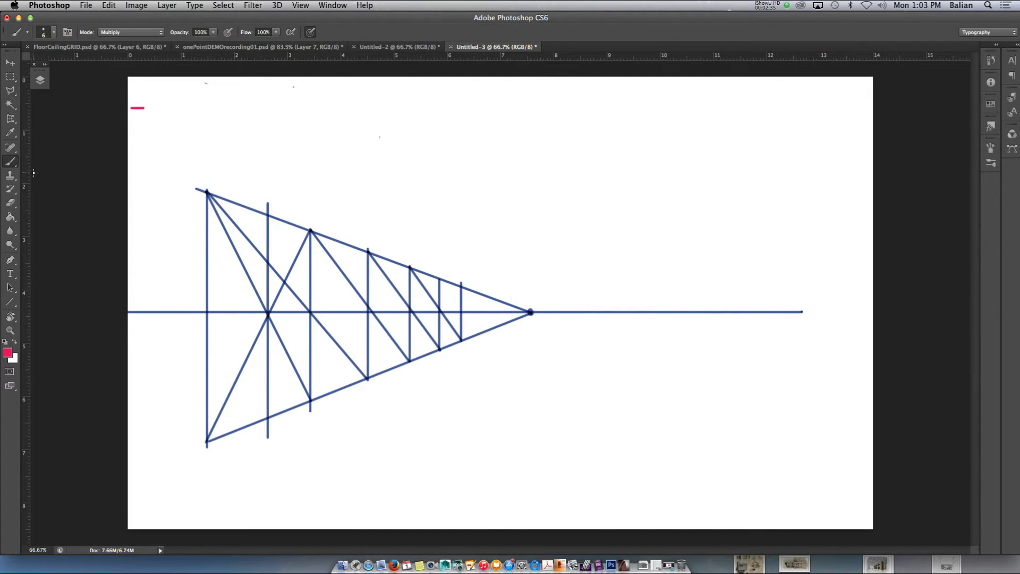
mouse_move(468, 219)
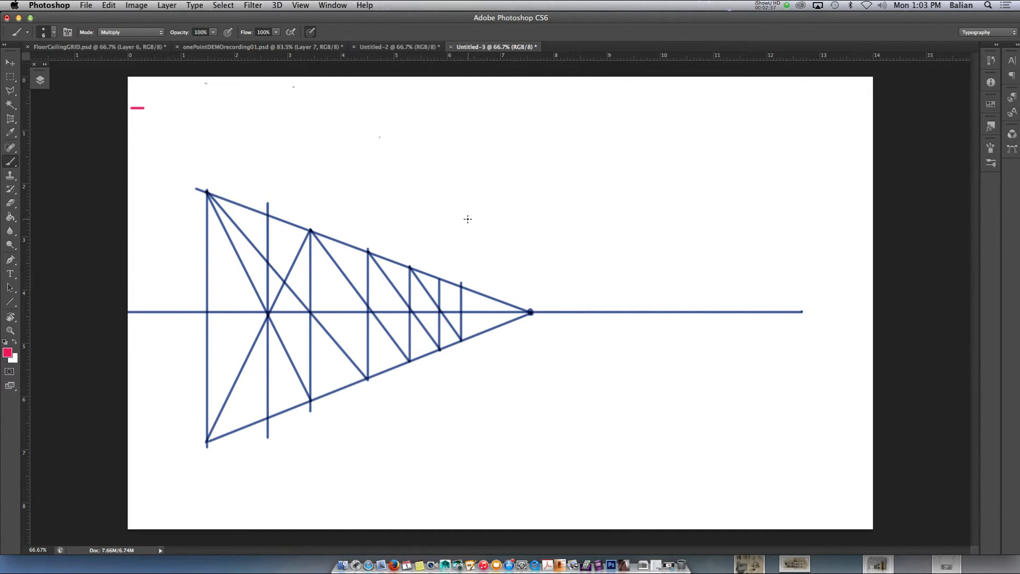
mouse_move(530, 290)
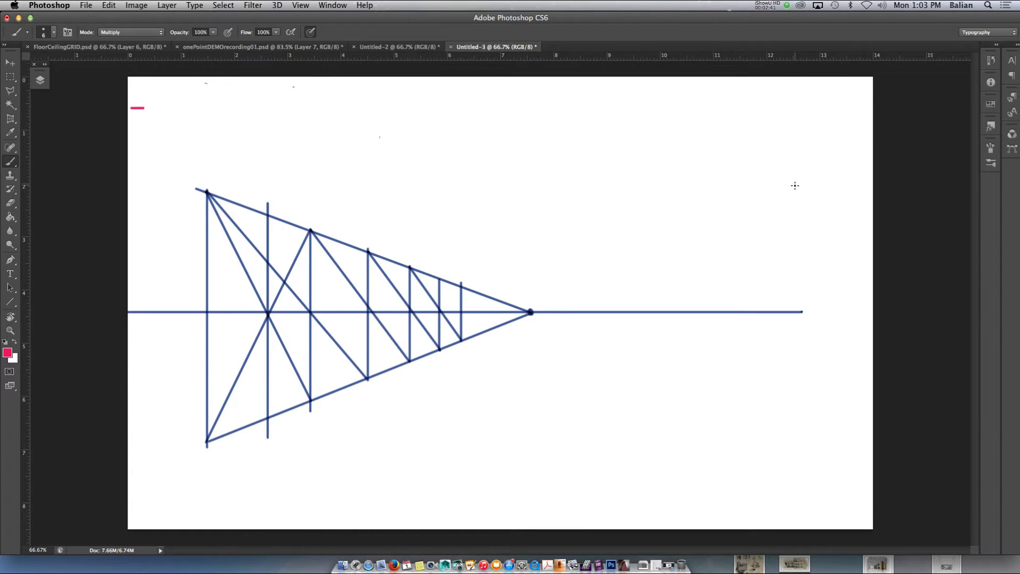
drag(531, 313, 795, 185)
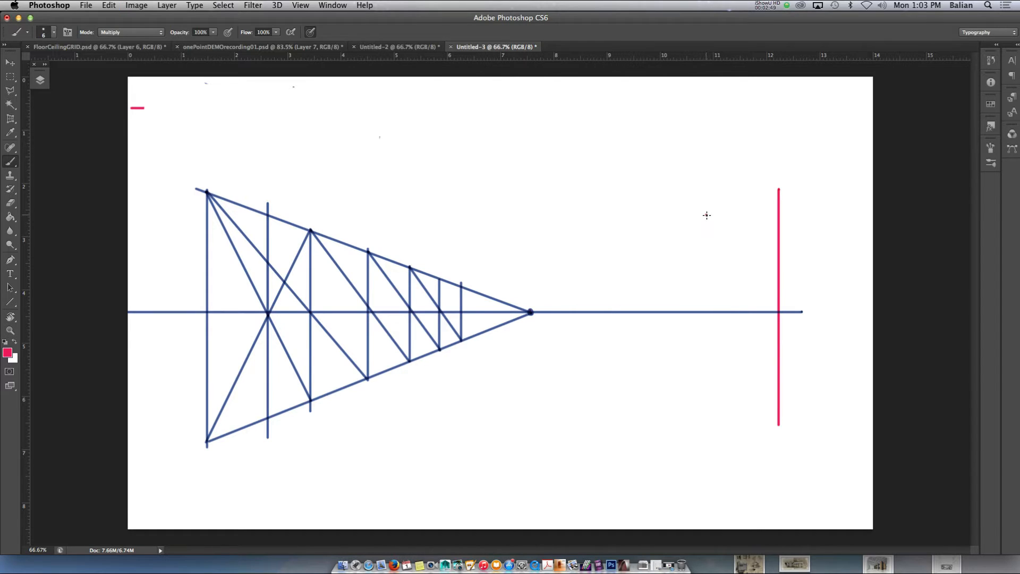
drag(706, 214, 705, 413)
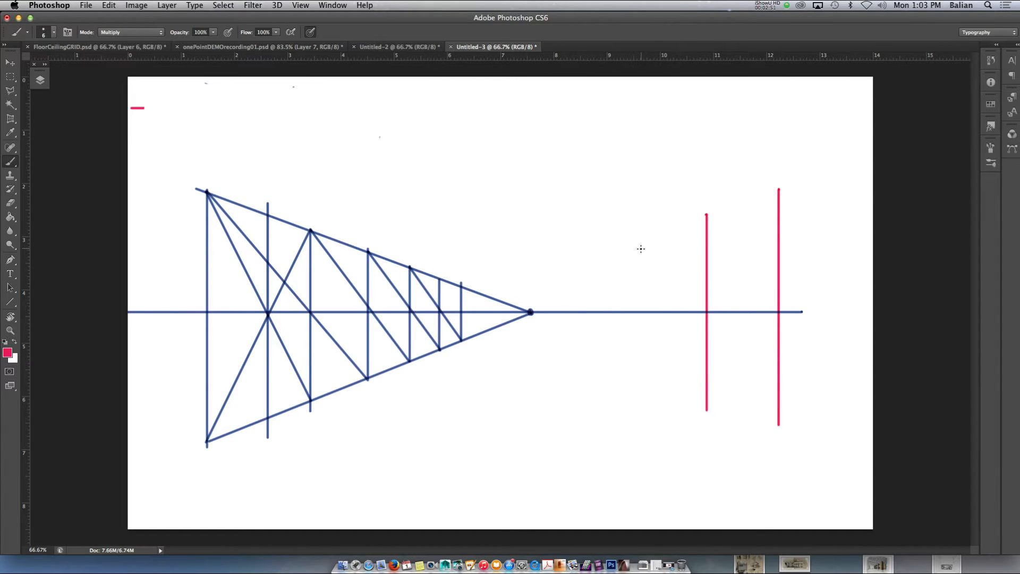
drag(656, 246, 656, 404)
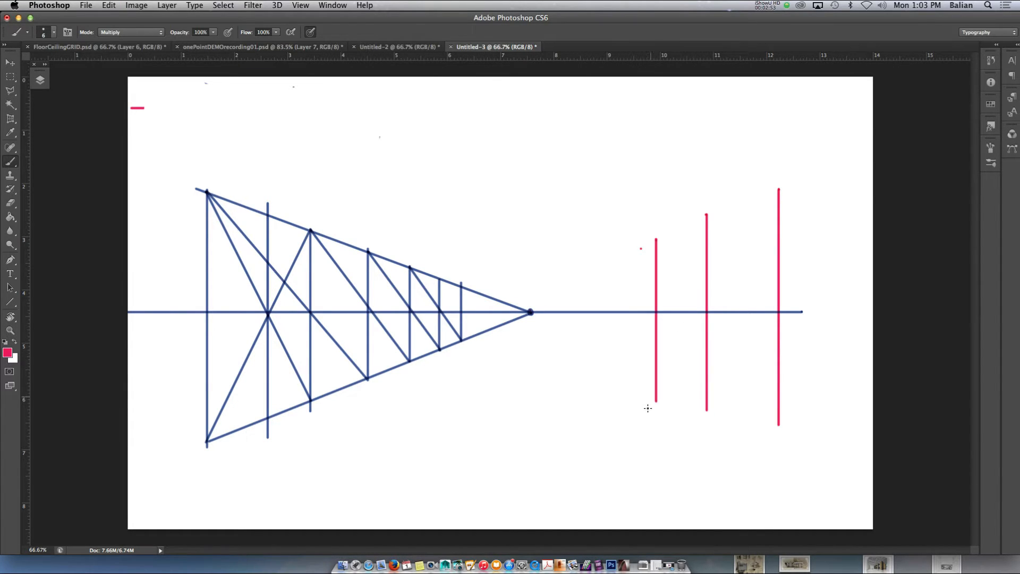
drag(622, 251, 622, 358)
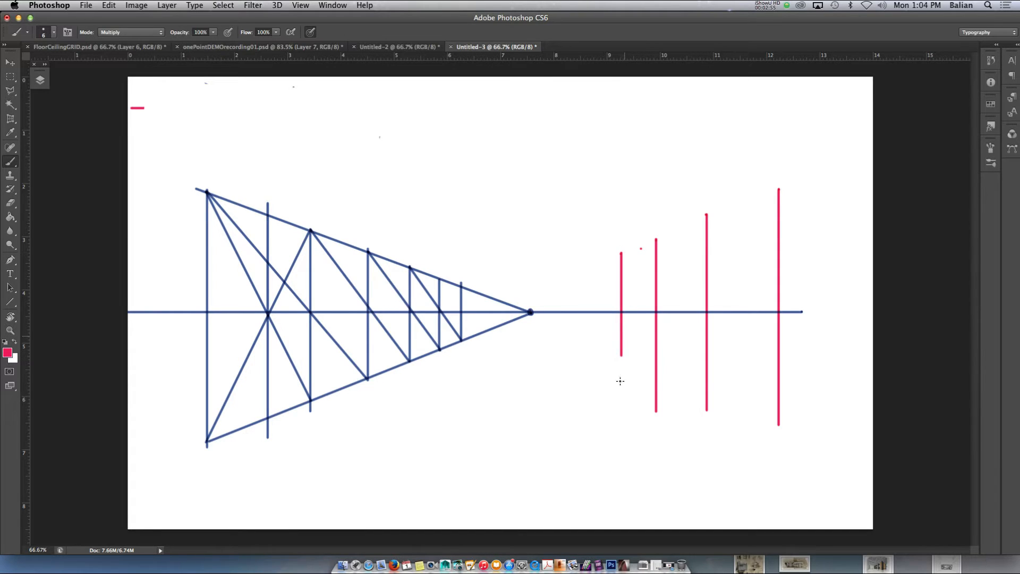
drag(591, 273, 591, 359)
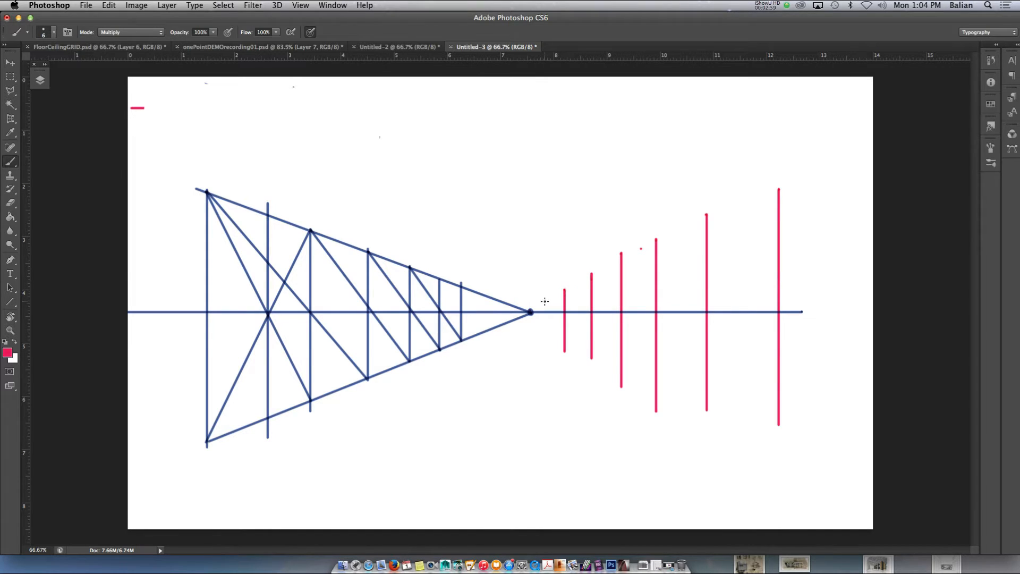
drag(544, 300, 545, 352)
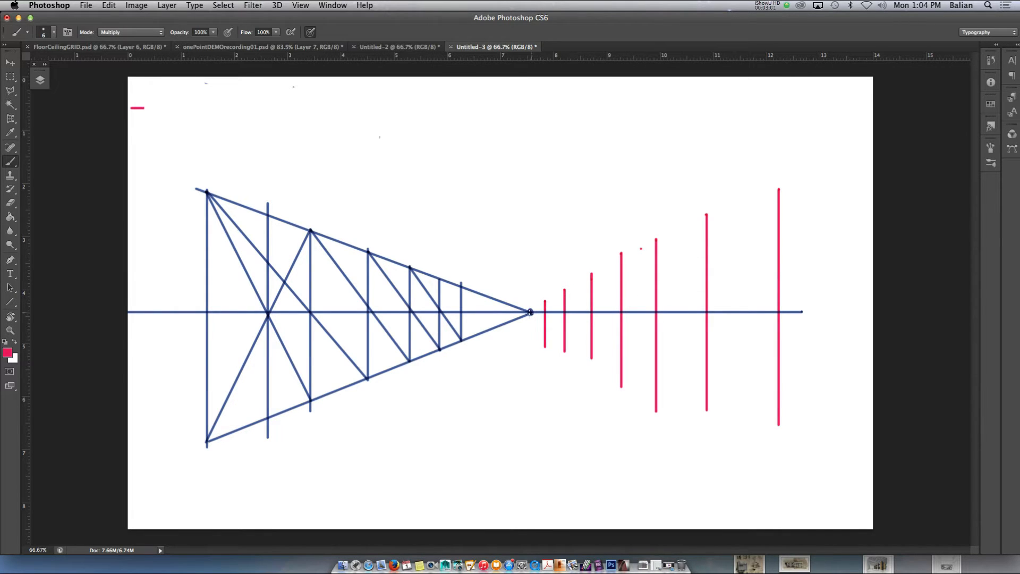
- Draw the top and bottom converging lines from the vanishing point to the tallest vertical
drag(530, 311, 778, 190)
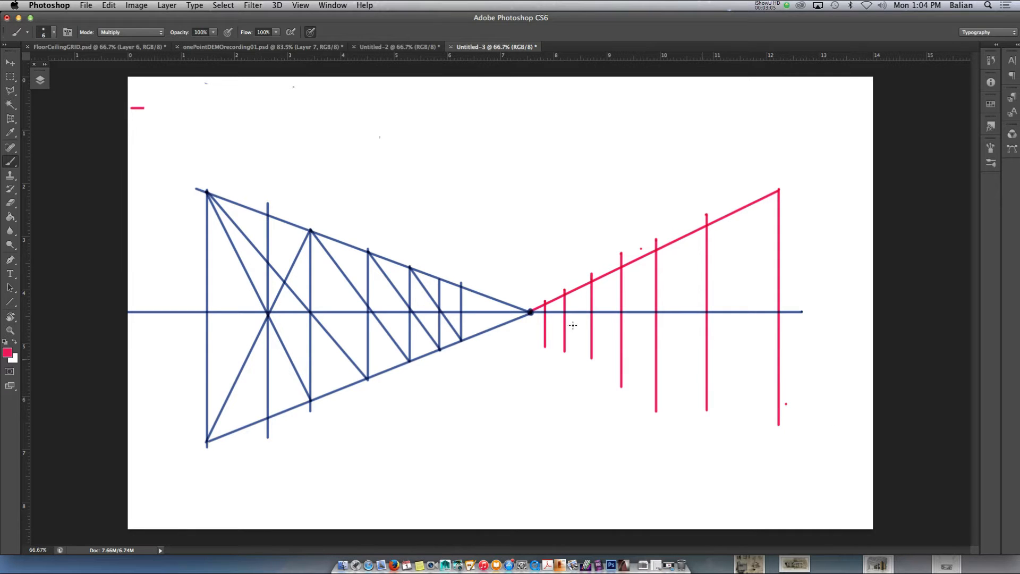
drag(530, 312, 592, 335)
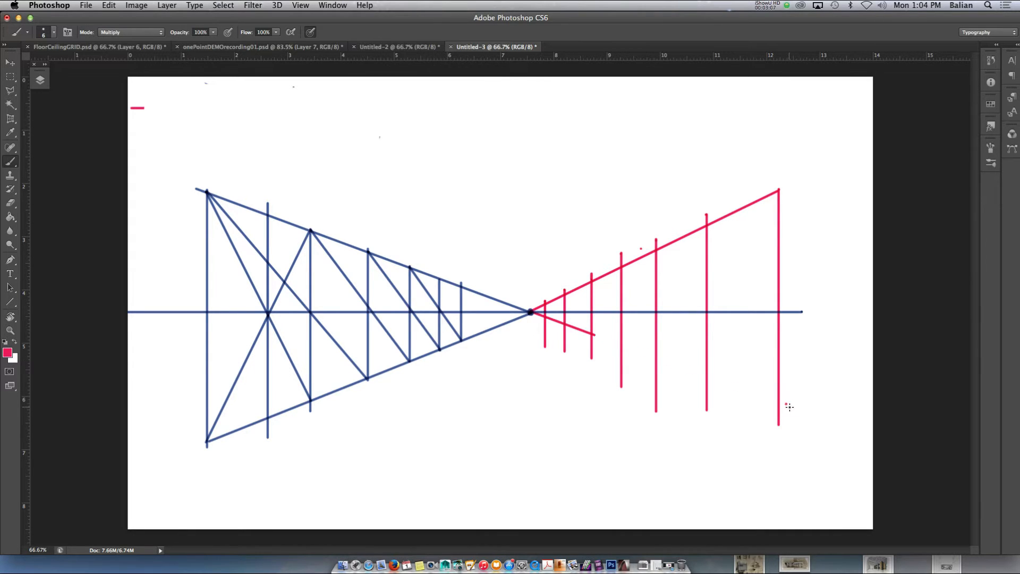
drag(531, 315, 788, 407)
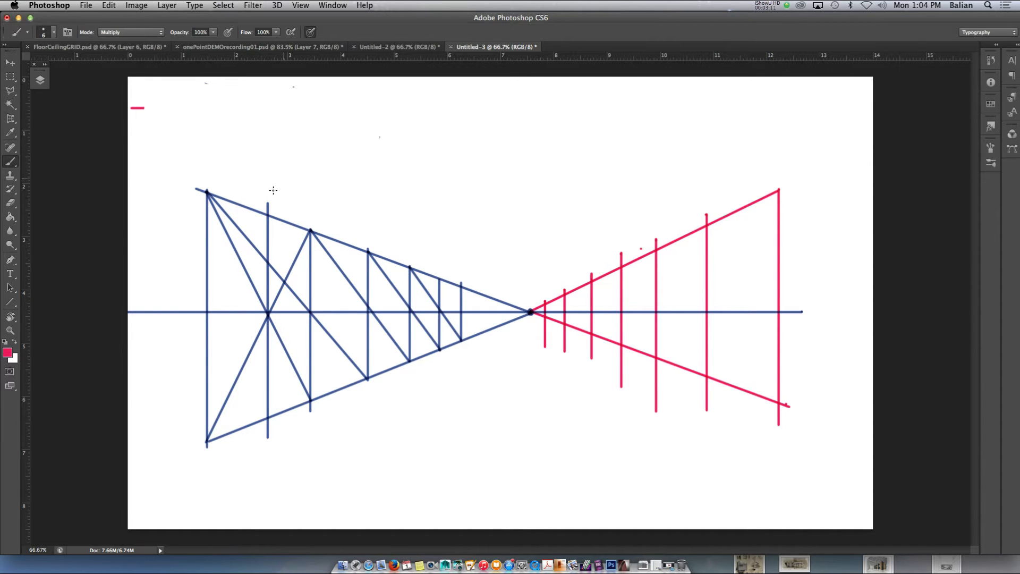
click(260, 173)
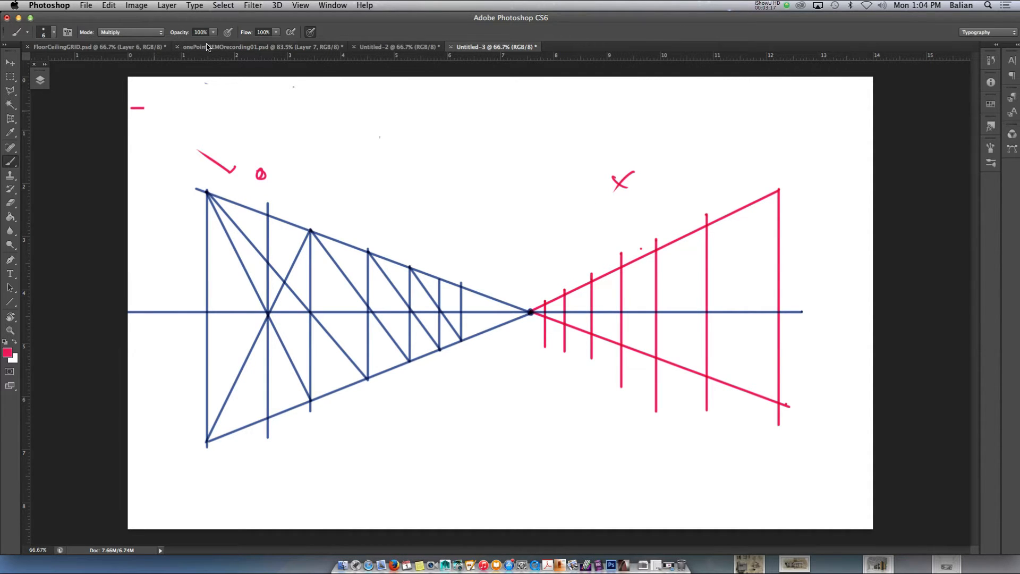
click(260, 46)
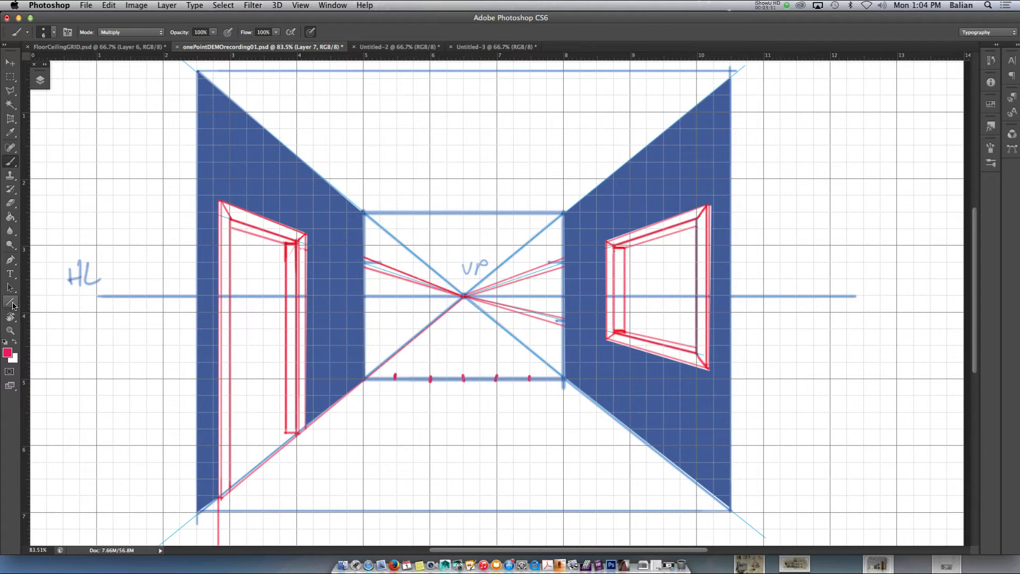
- Make bright red (247,13,13) the foreground colour for the room drawing
click(11, 301)
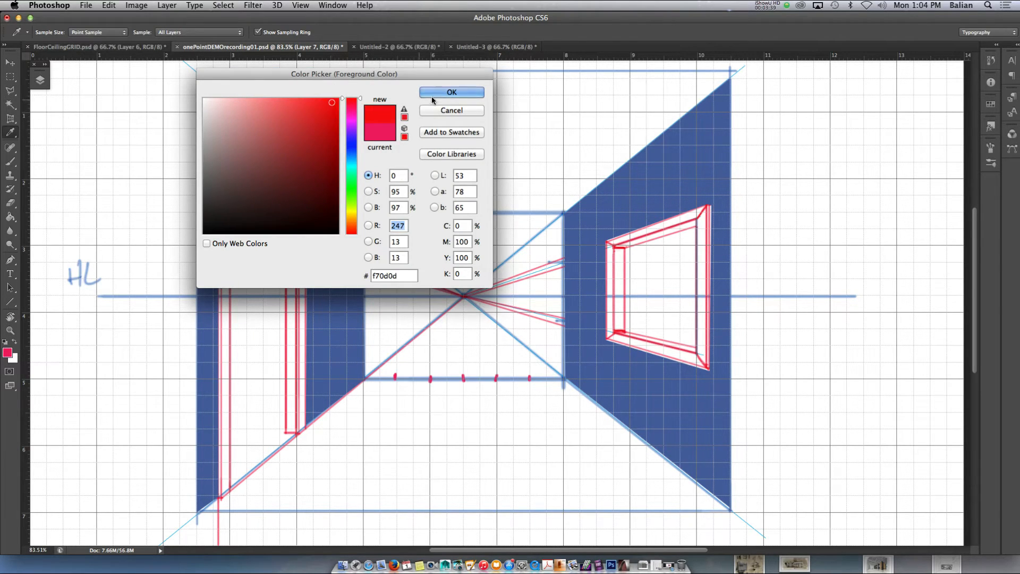
click(452, 91)
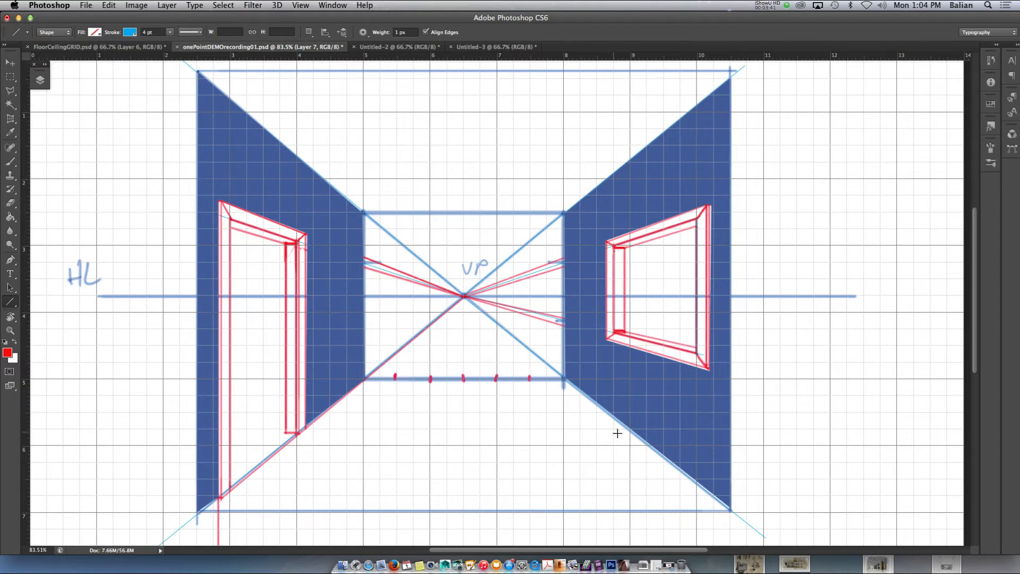
- Draw thin blue guide lines fanning from the vanishing point through the floor tick marks to the front edge
drag(465, 300, 610, 467)
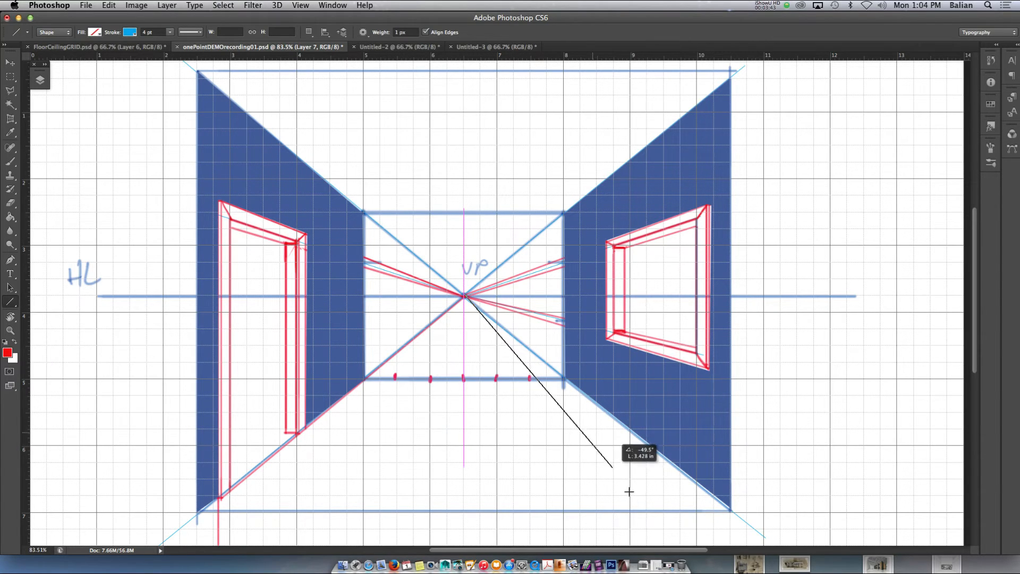
drag(629, 491, 647, 526)
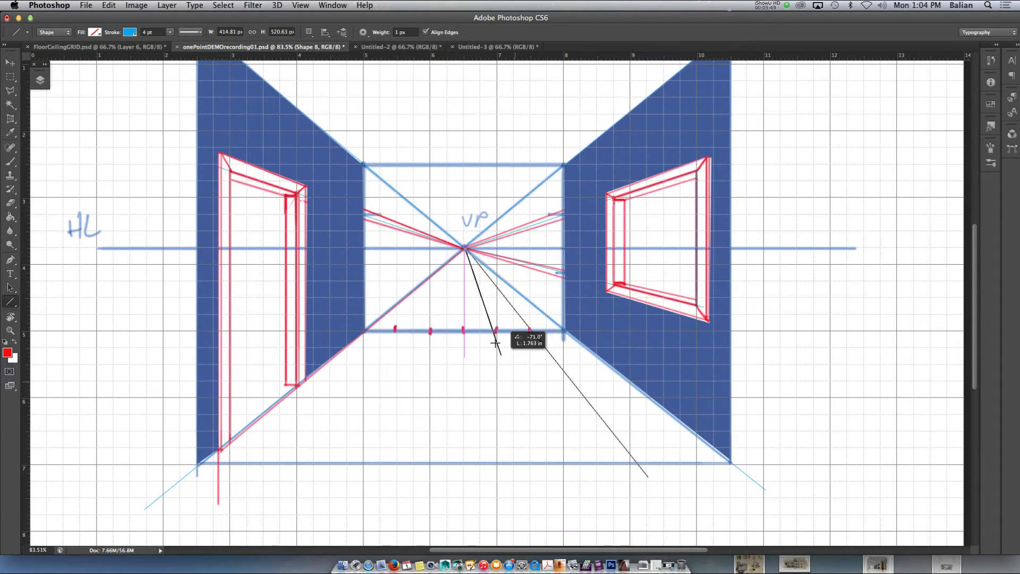
drag(497, 345, 570, 512)
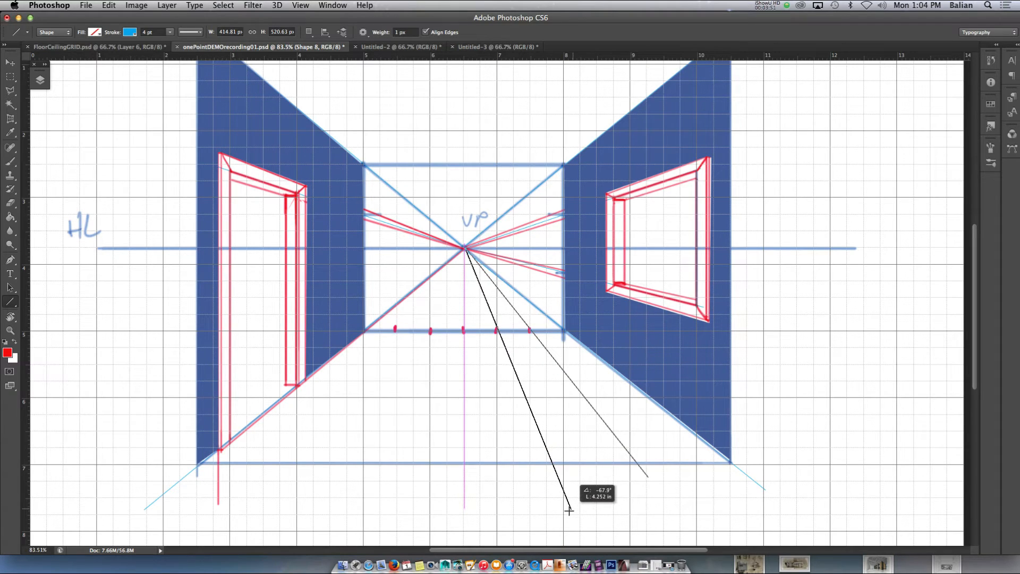
drag(464, 249, 567, 508)
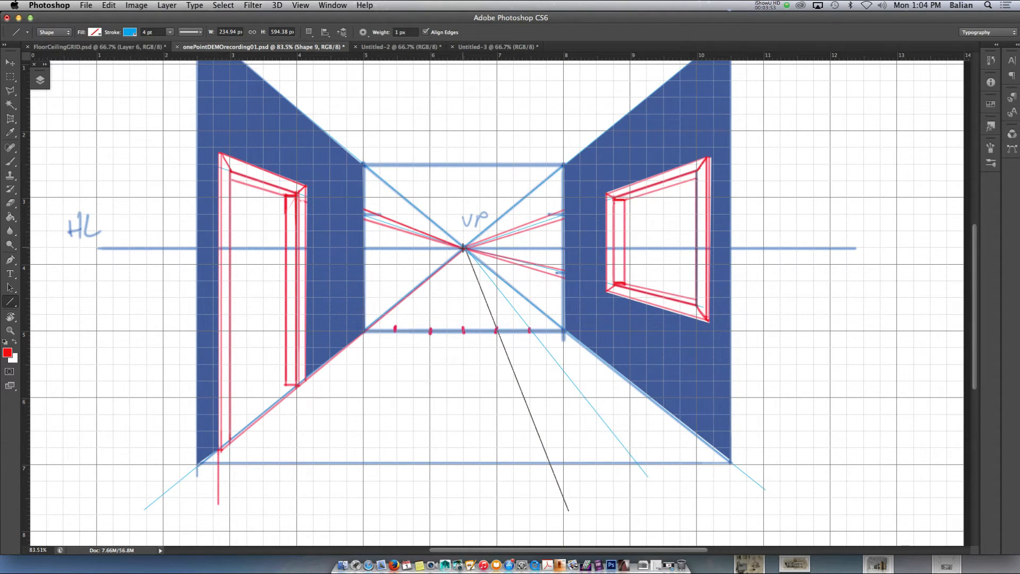
drag(463, 248, 464, 517)
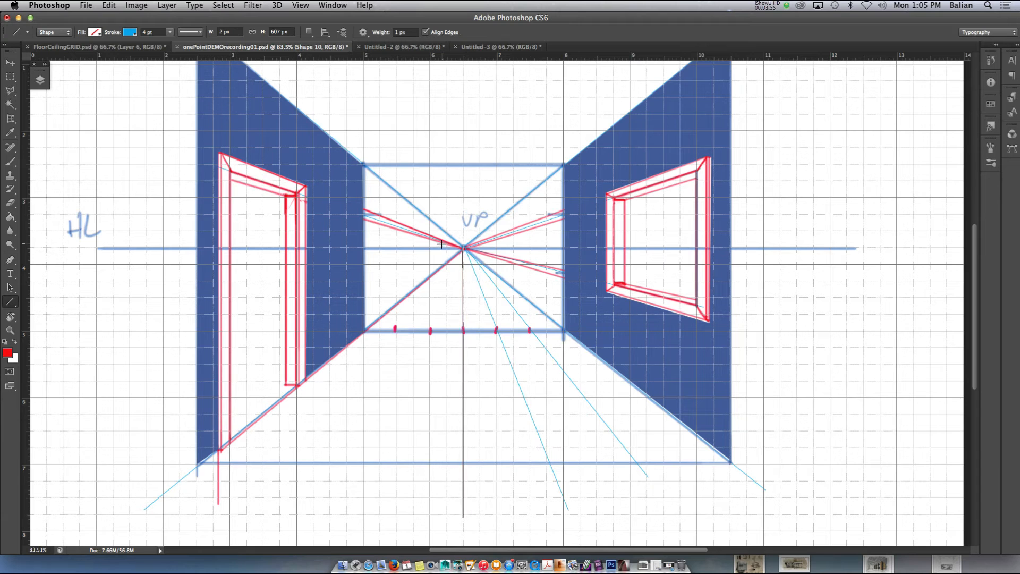
drag(466, 247, 362, 489)
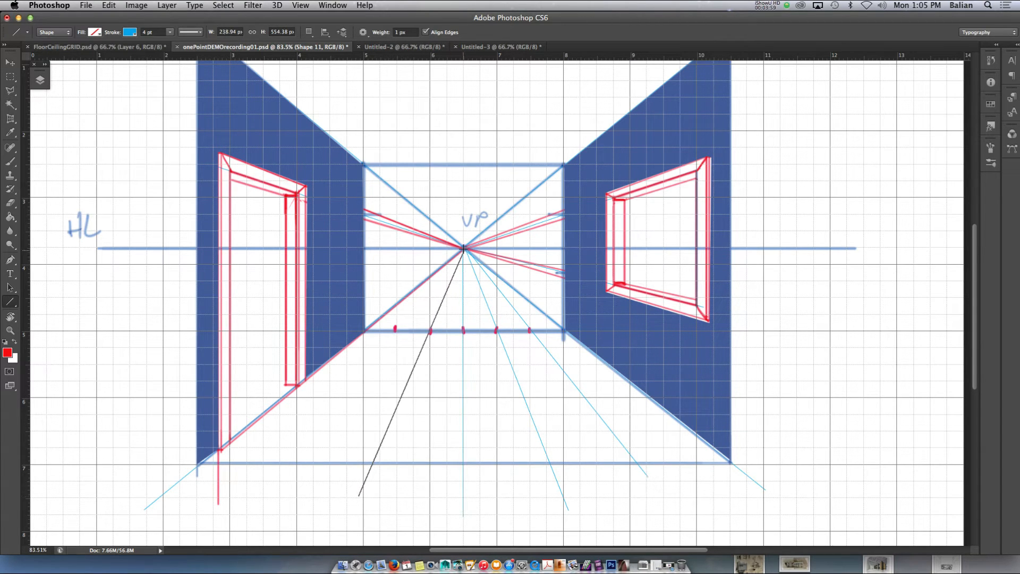
drag(463, 248, 256, 504)
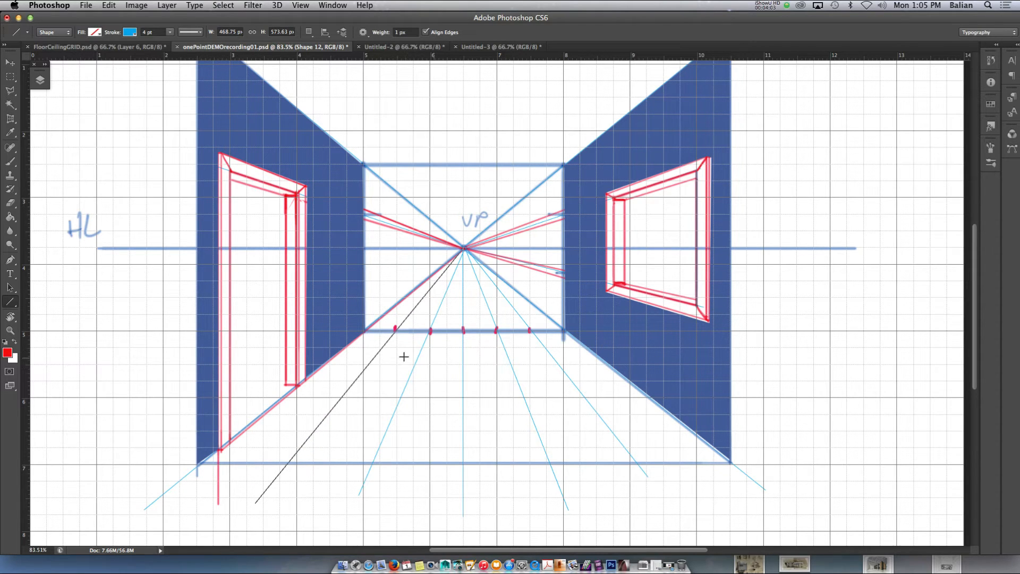
mouse_move(538, 335)
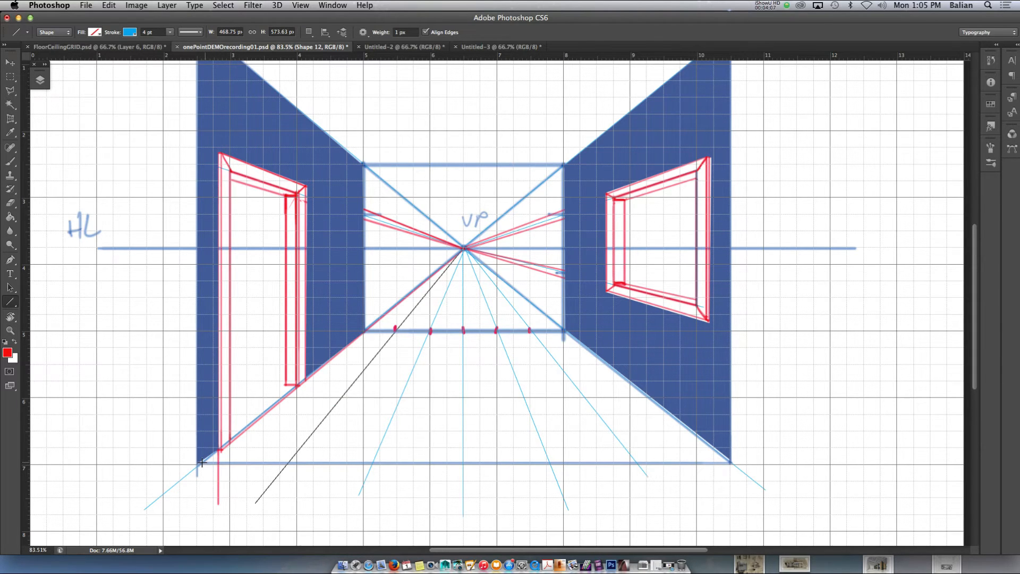
mouse_move(564, 344)
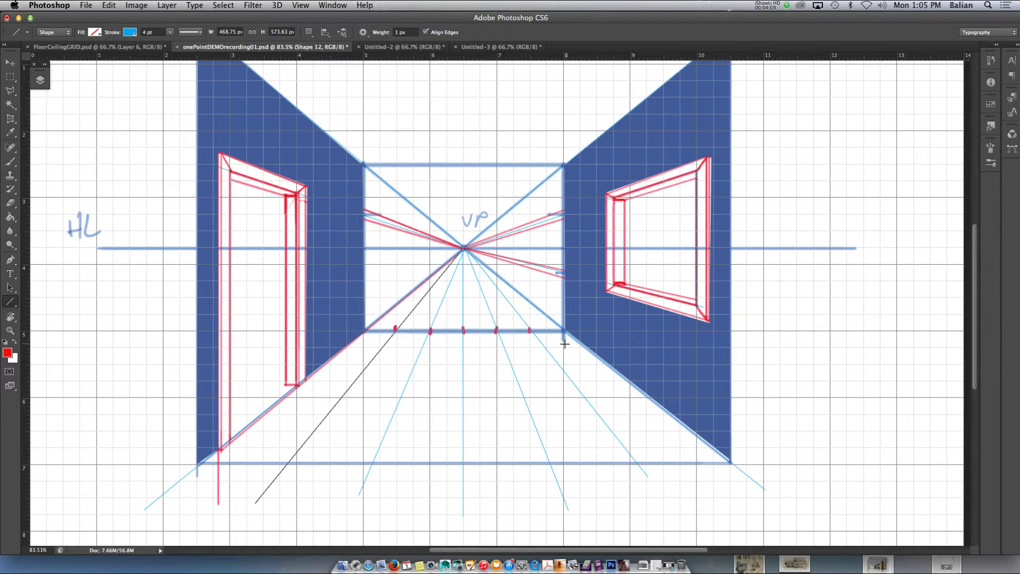
mouse_move(568, 331)
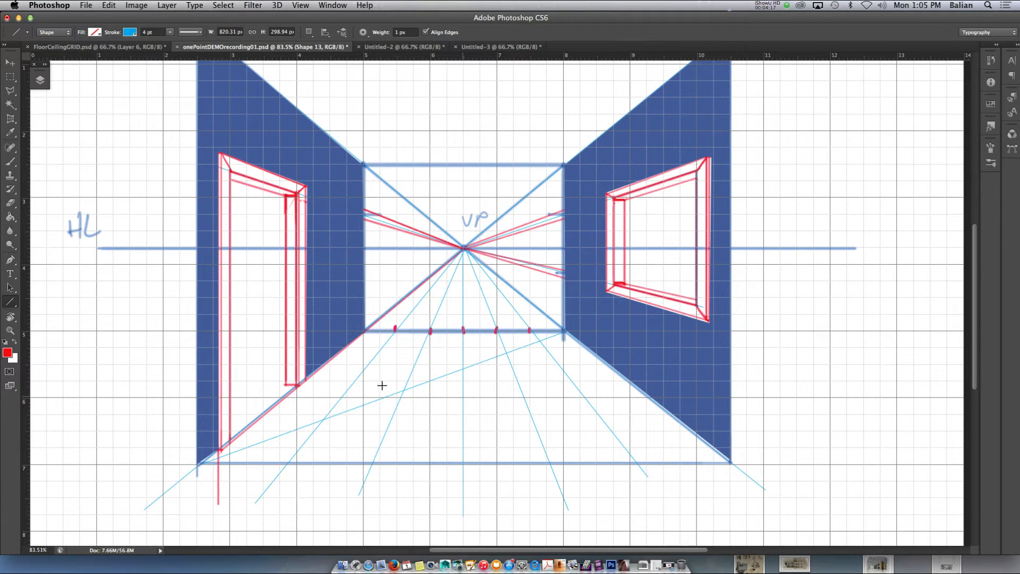
mouse_move(219, 190)
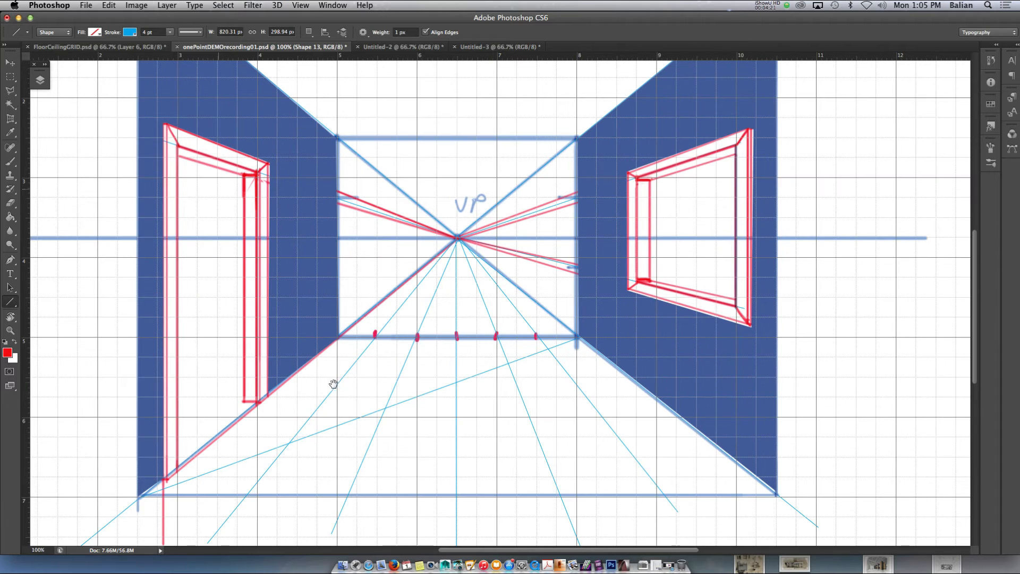
- Stroke thick red horizontal floor rows across the floor at the diagonal/guide intersections
scroll(down, 3)
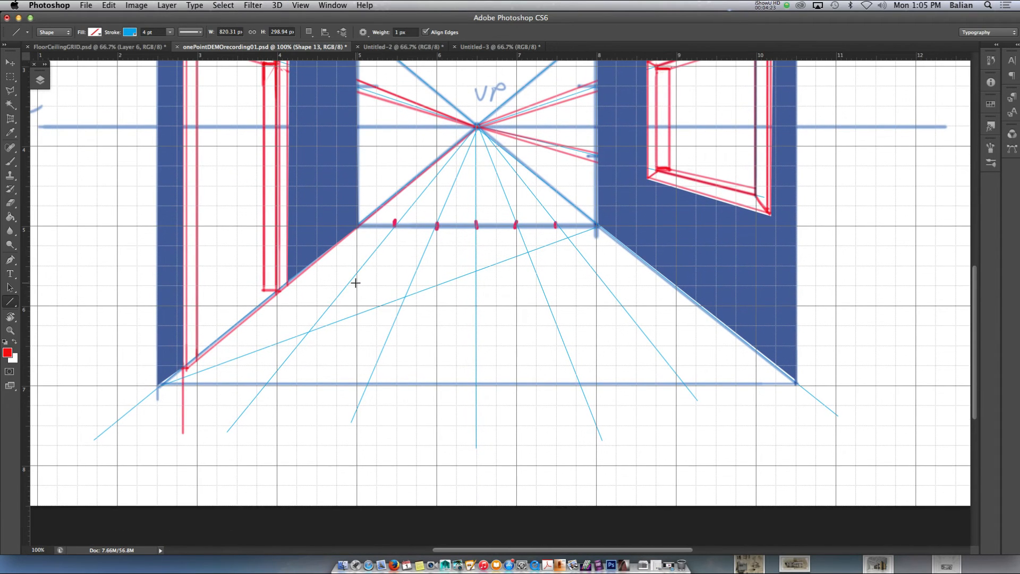
mouse_move(571, 234)
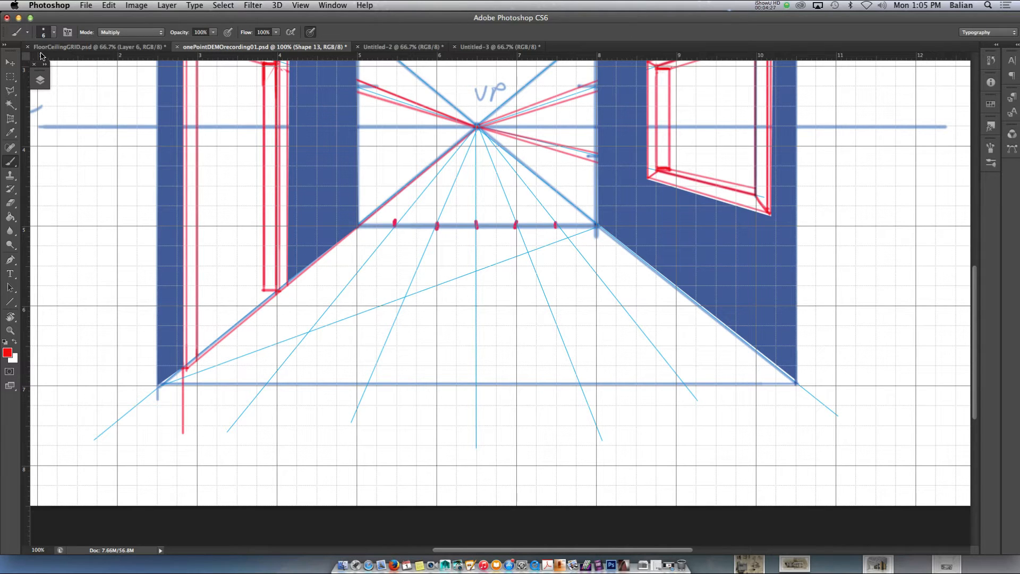
click(40, 80)
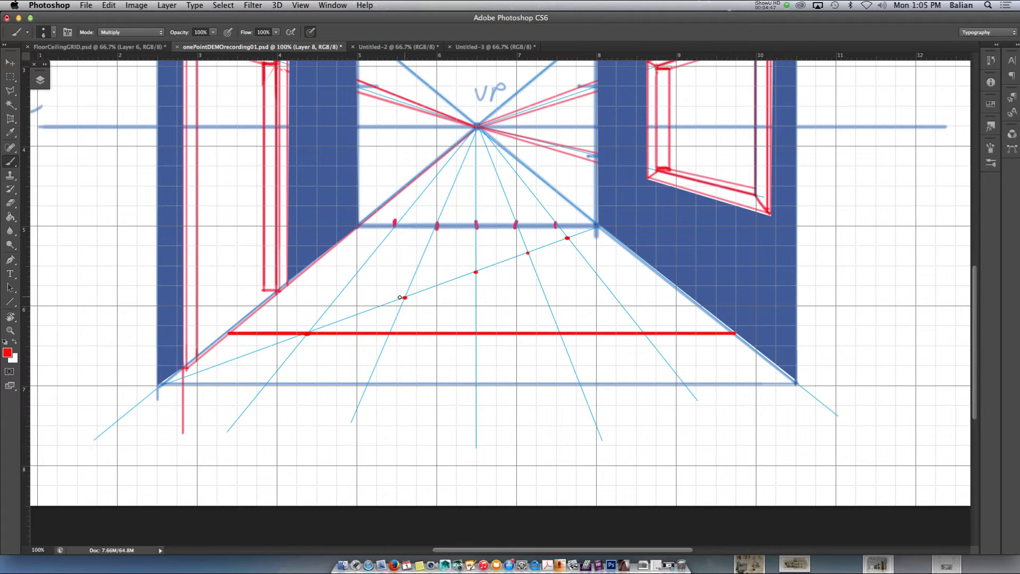
drag(273, 298, 408, 298)
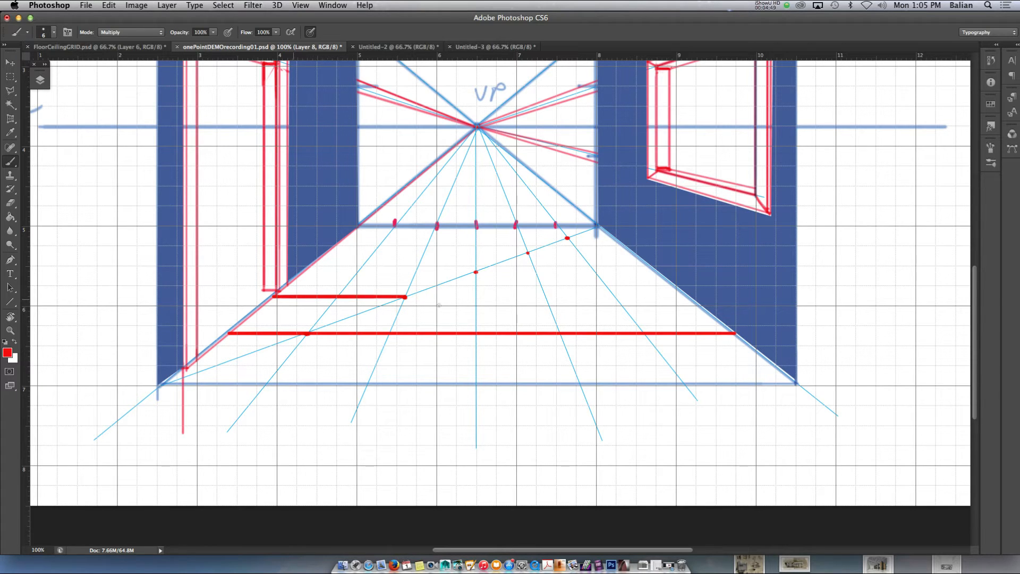
drag(407, 298, 690, 298)
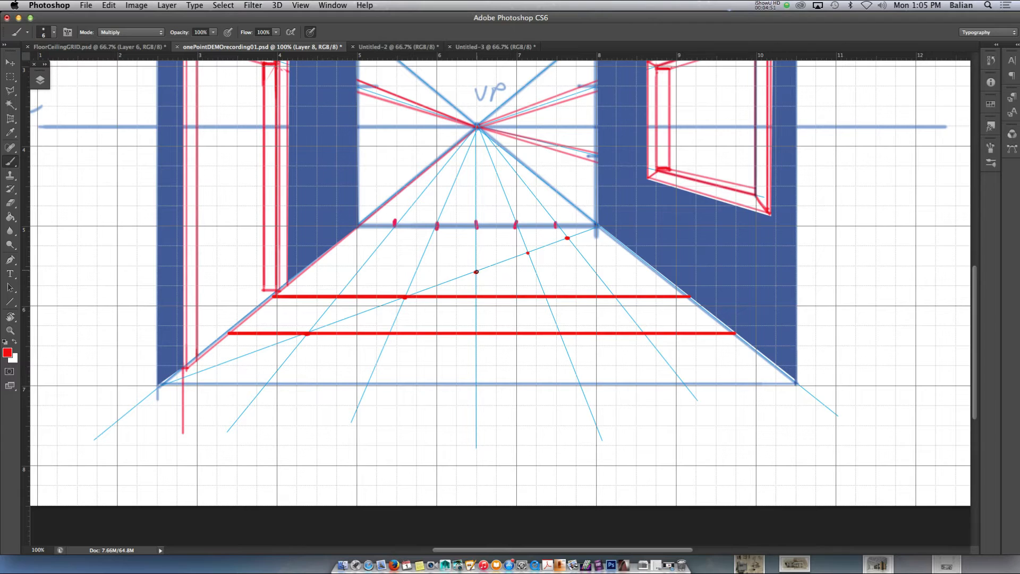
drag(298, 274, 475, 272)
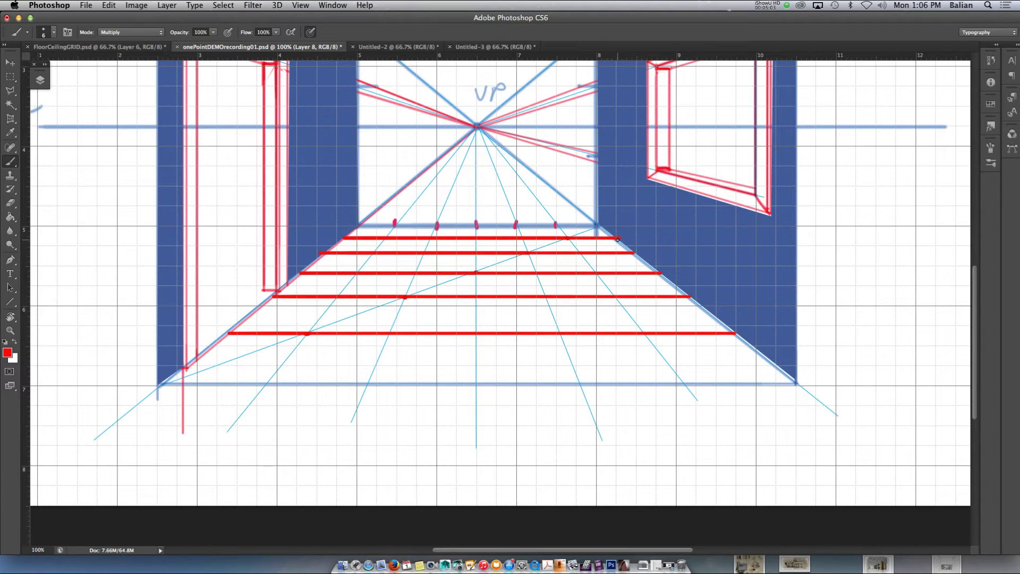
mouse_move(557, 233)
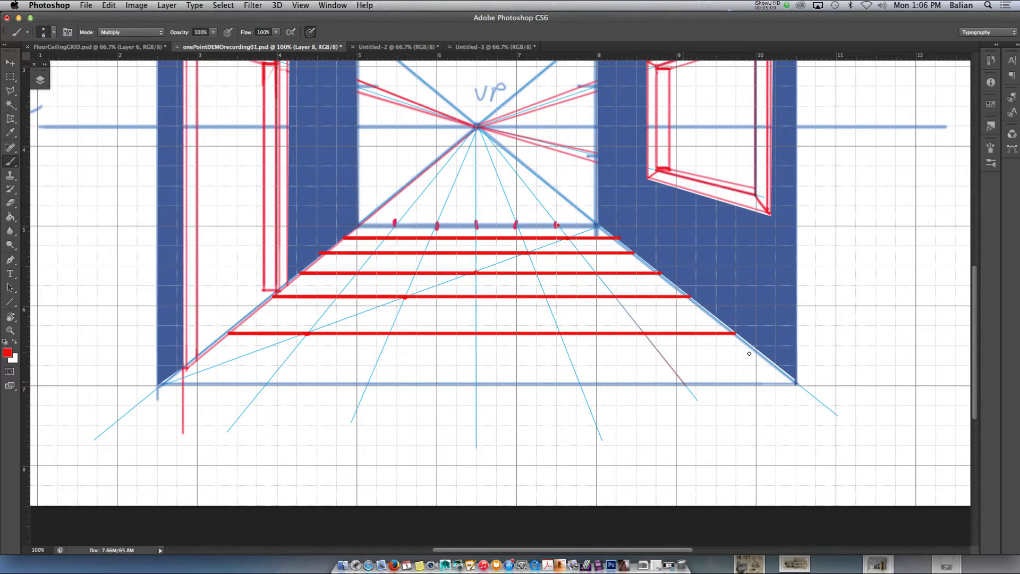
mouse_move(555, 211)
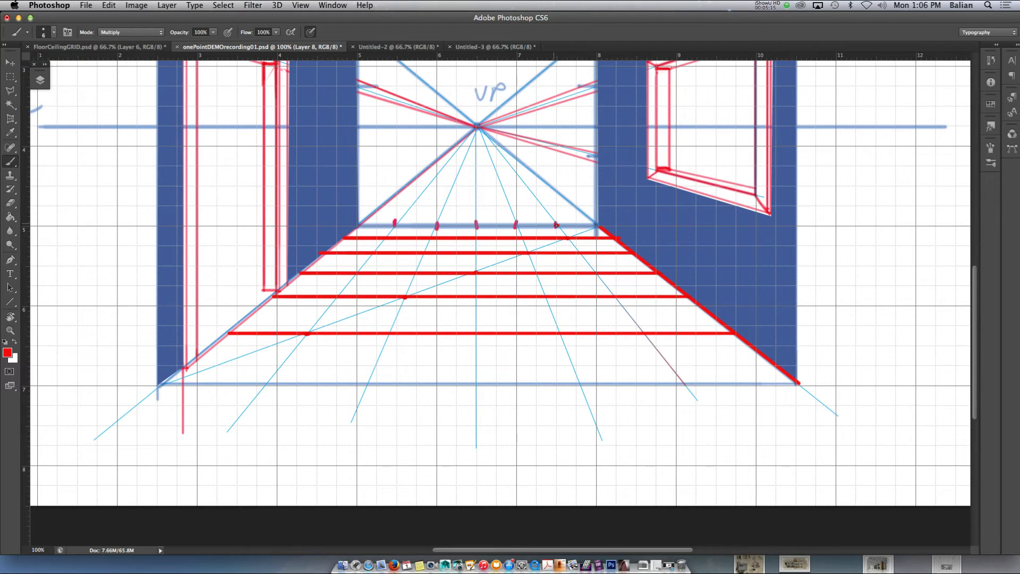
- Draw red depth lines along the guides from the back wall to the front edge, including the centre line
drag(556, 225, 681, 377)
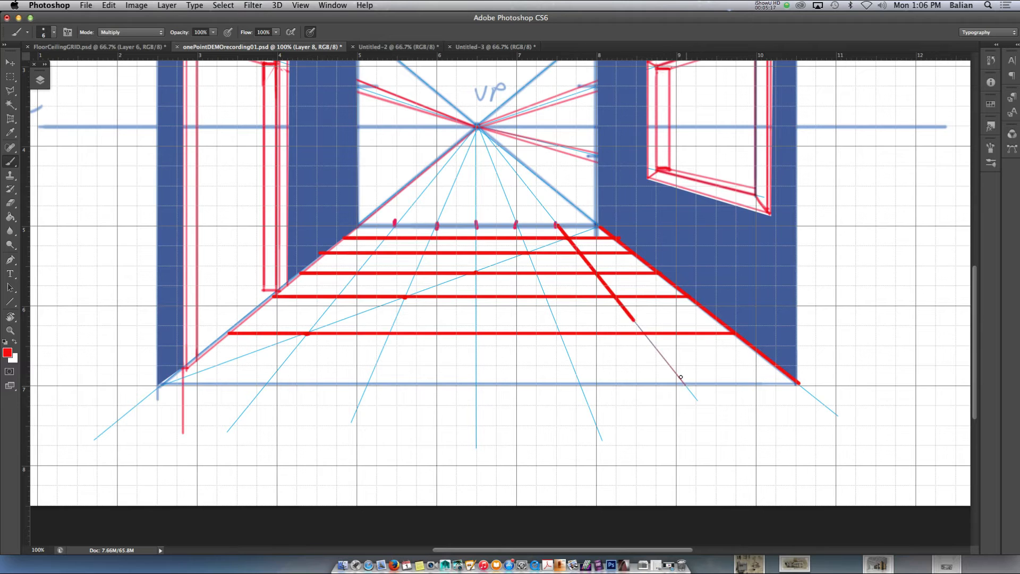
drag(631, 319, 680, 377)
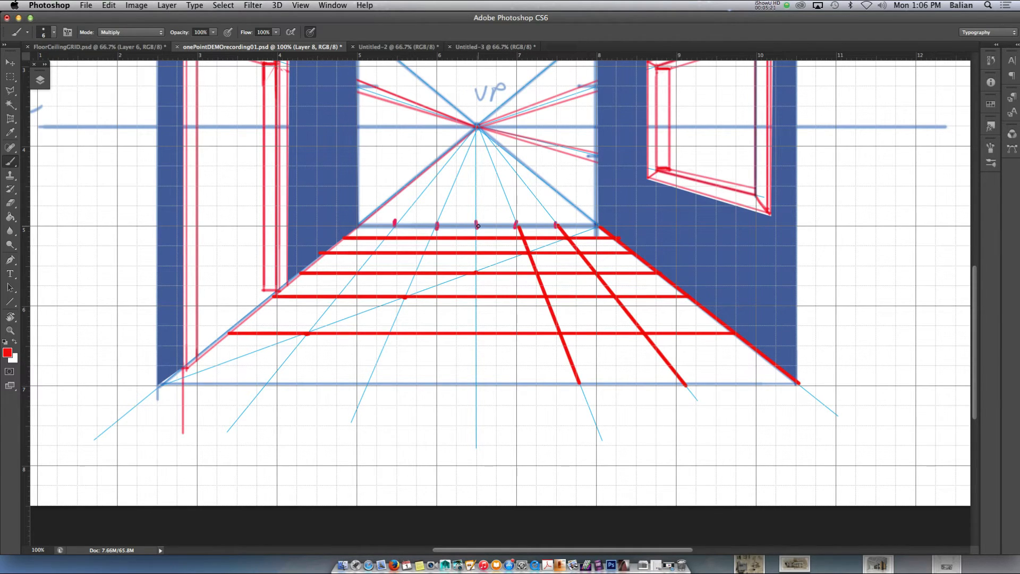
drag(478, 225, 477, 384)
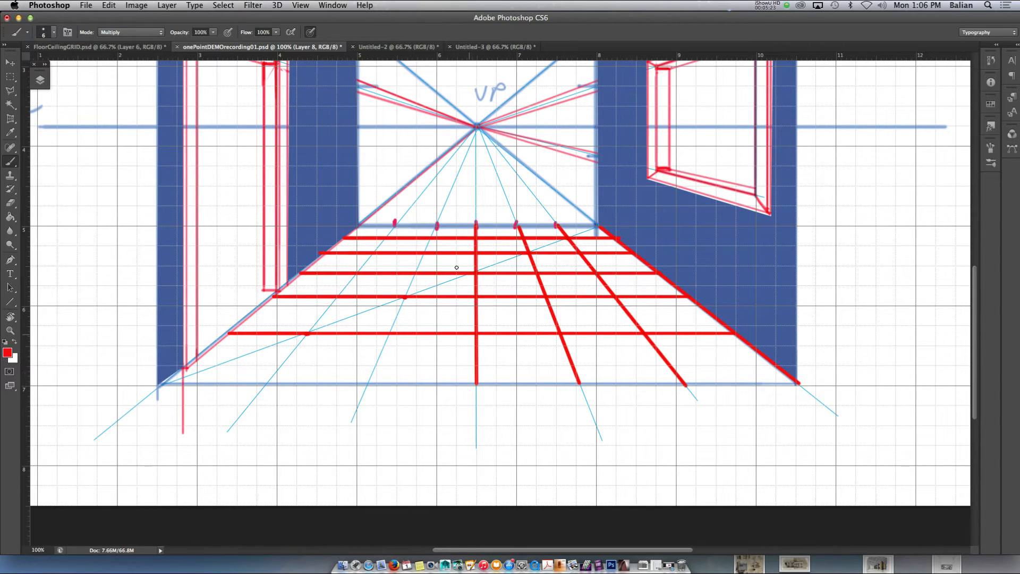
mouse_move(398, 338)
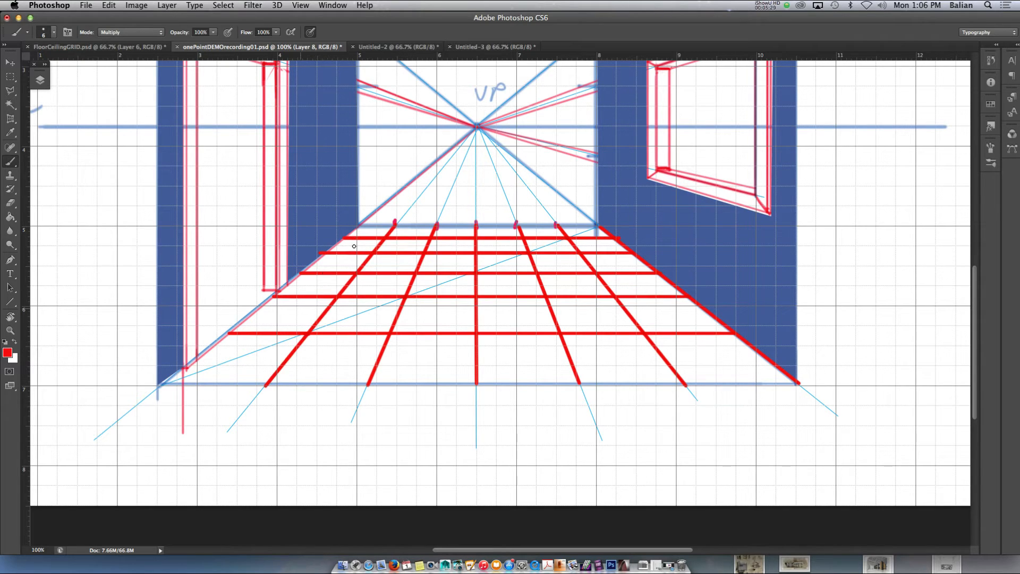
mouse_move(221, 345)
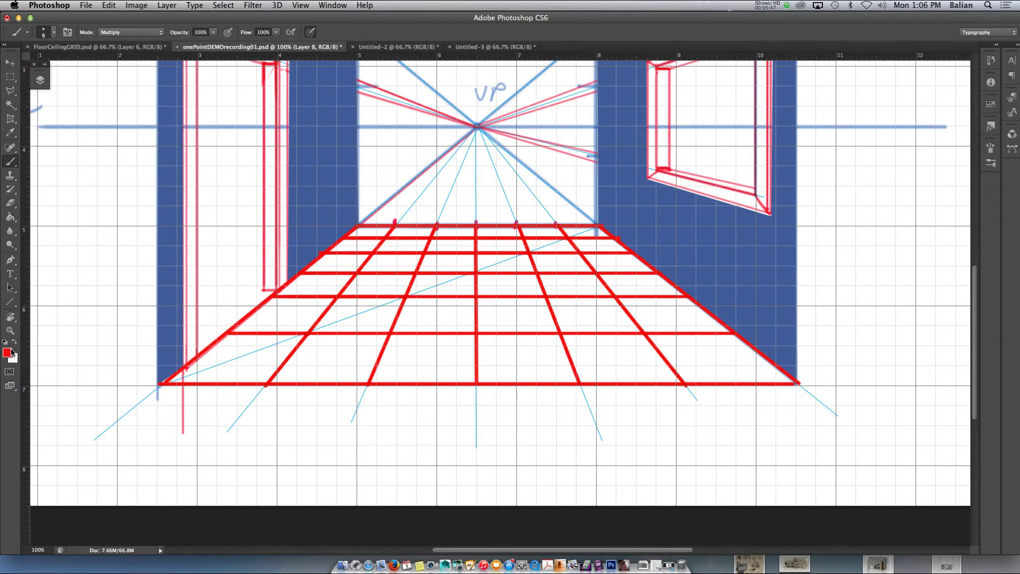
- Set a darker red foreground and flood-fill two floor tiles left of centre with it
click(7, 352)
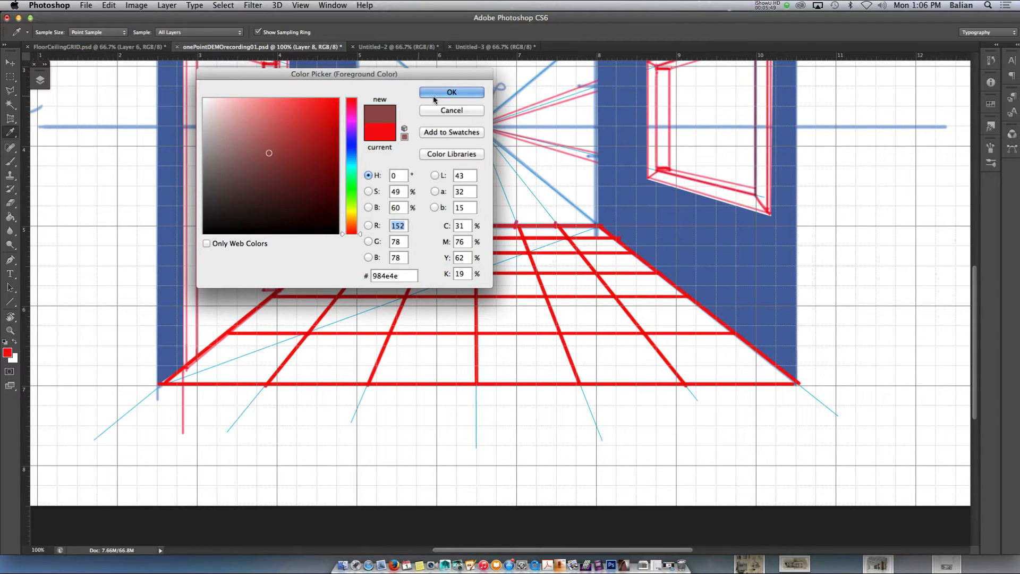
click(451, 91)
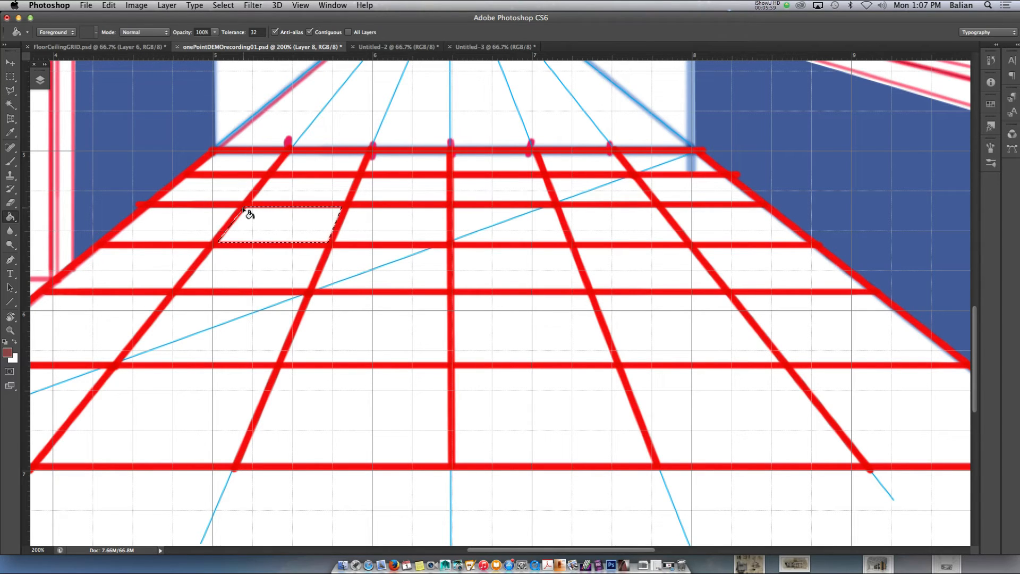
click(273, 225)
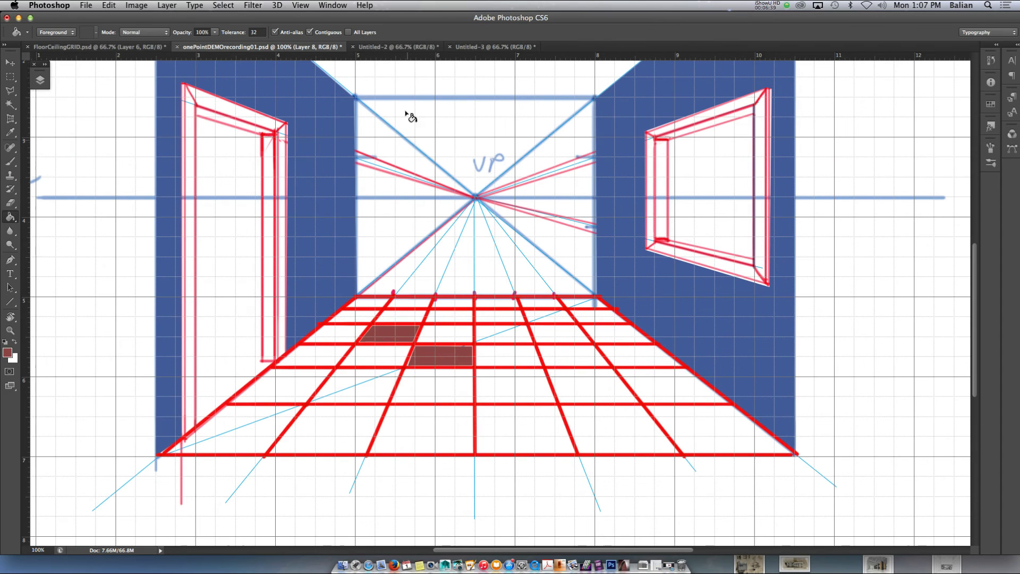
- Draw thin Line-tool guides from the vanishing point to the ceiling front edge and corners
scroll(down, 3)
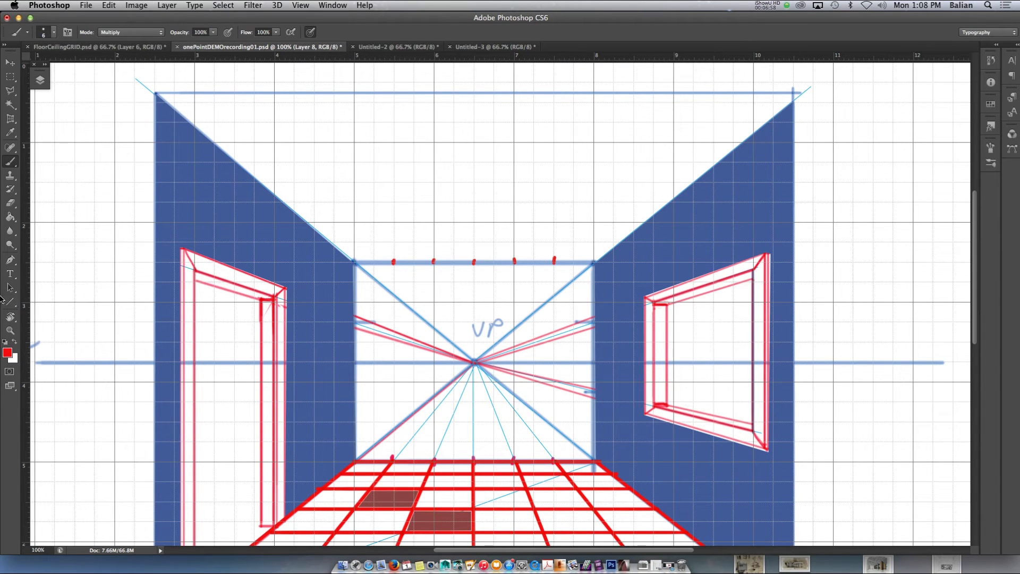
click(11, 301)
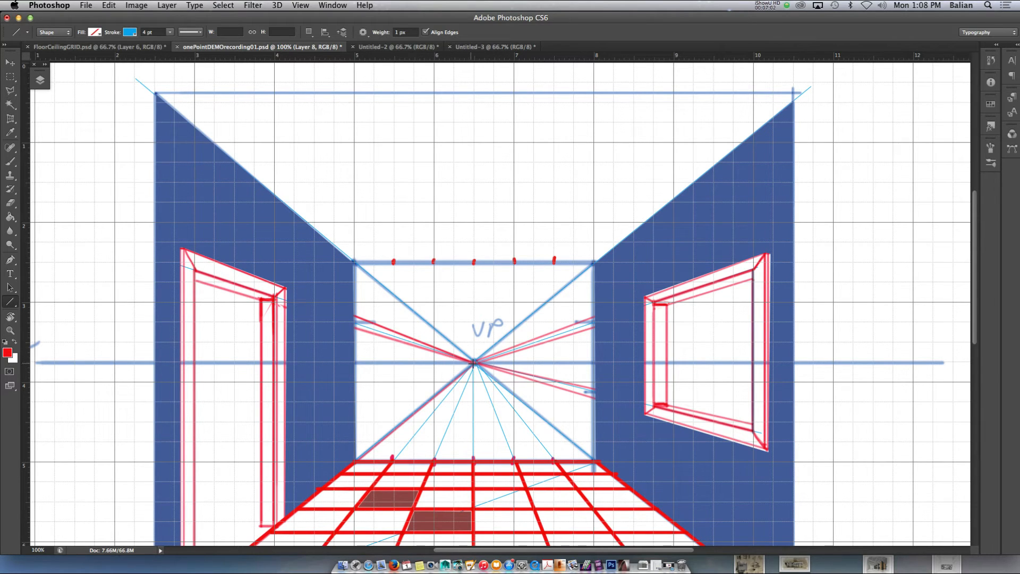
drag(475, 362, 254, 91)
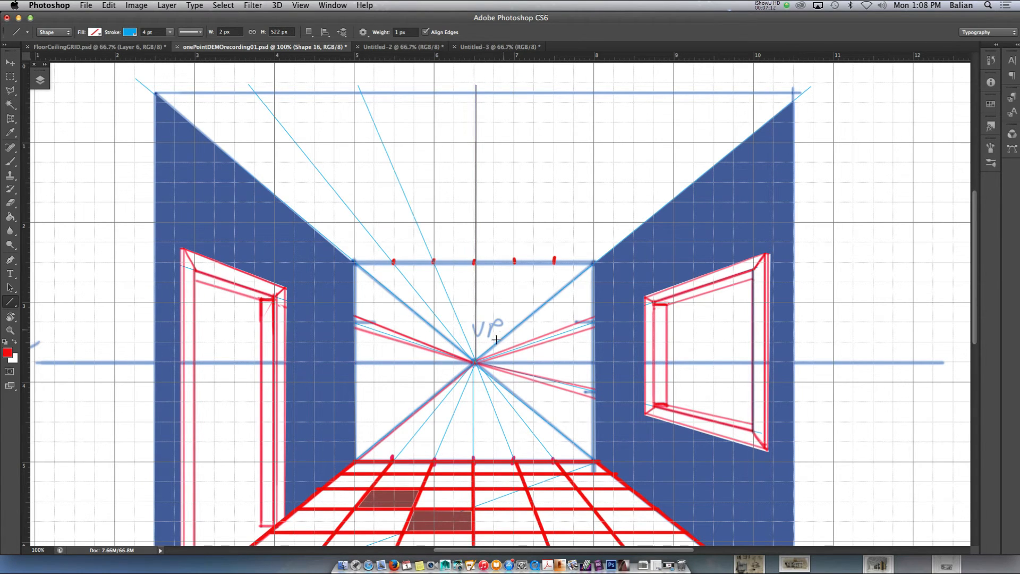
drag(476, 361, 558, 89)
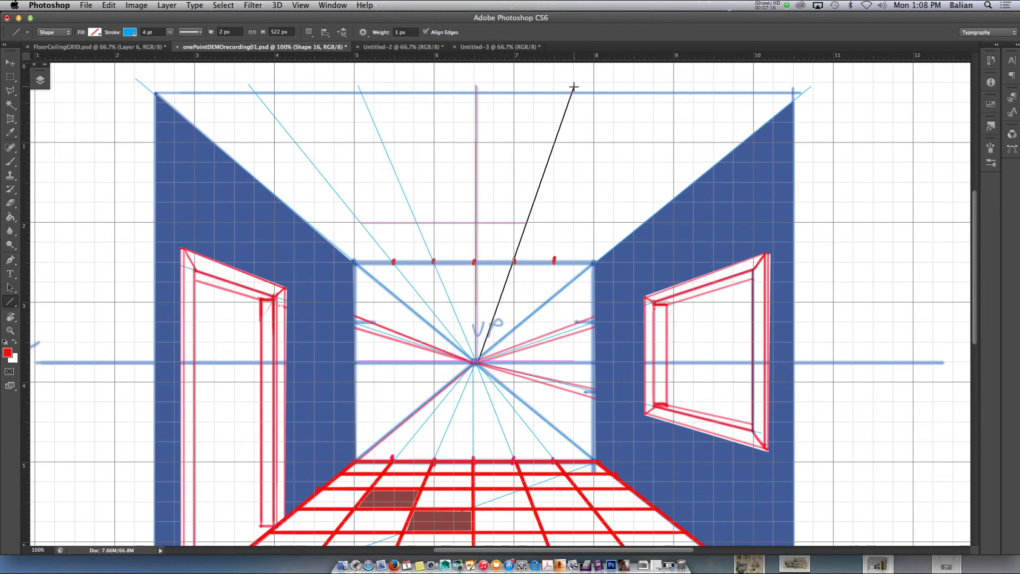
drag(478, 362, 597, 166)
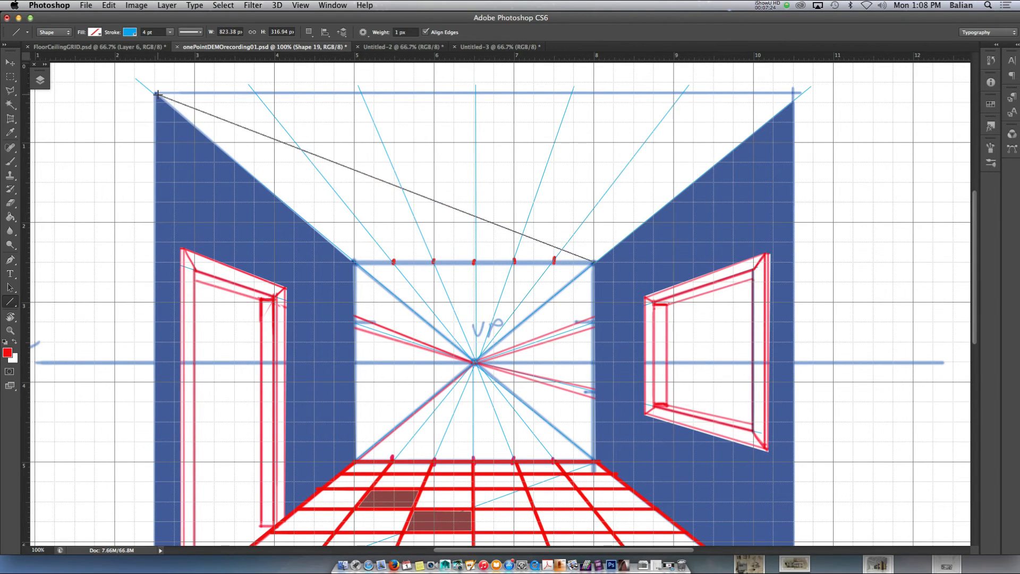
mouse_move(115, 120)
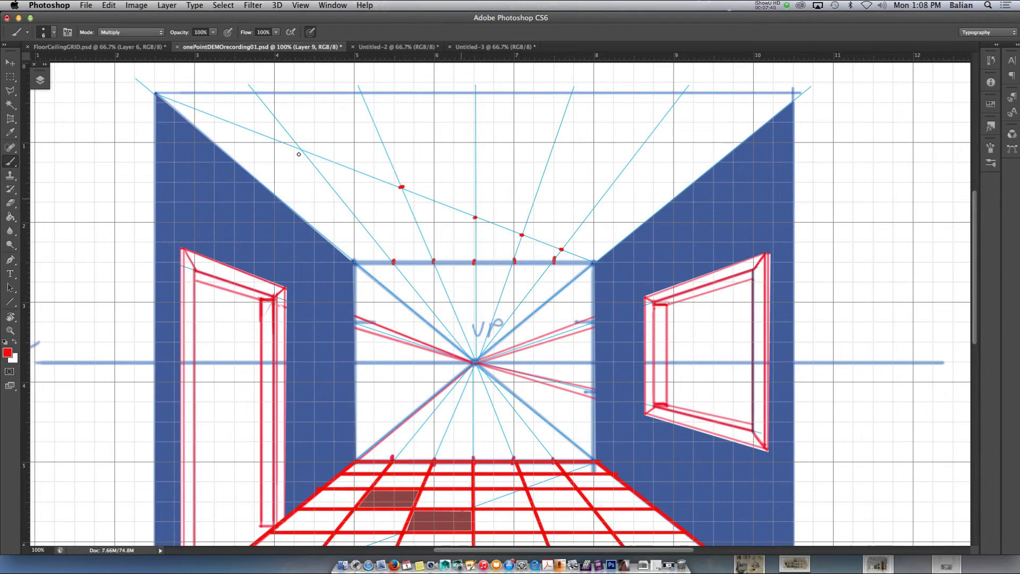
- Brush dark ceiling grid rows and a dark edge along the wall top using a very dark foreground
click(7, 353)
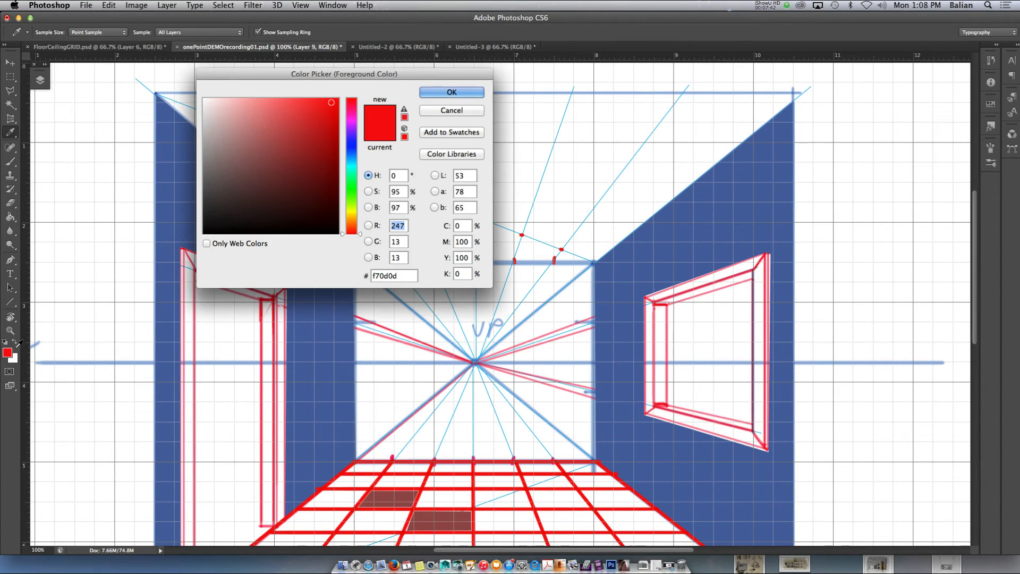
click(452, 91)
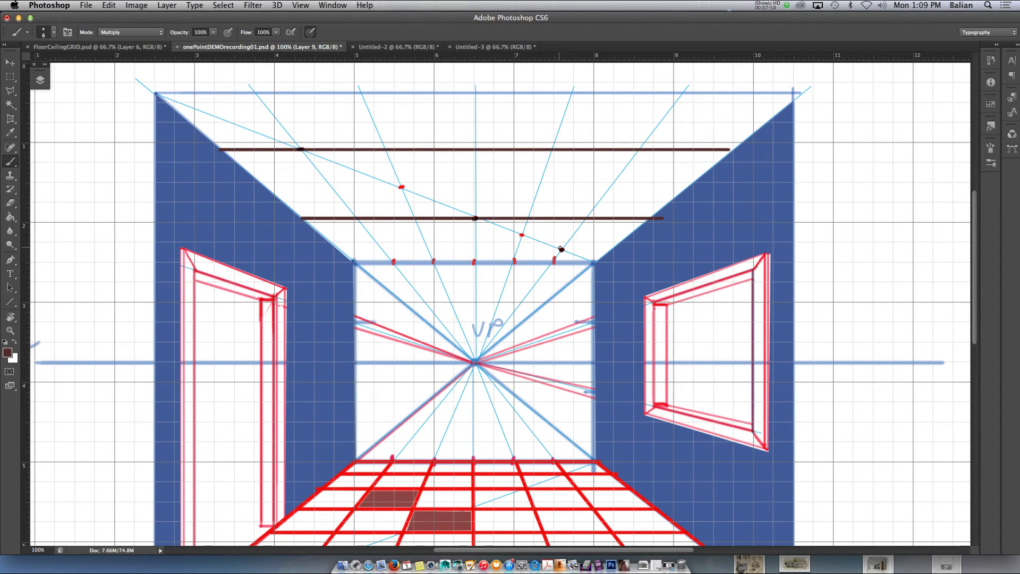
drag(335, 251, 563, 250)
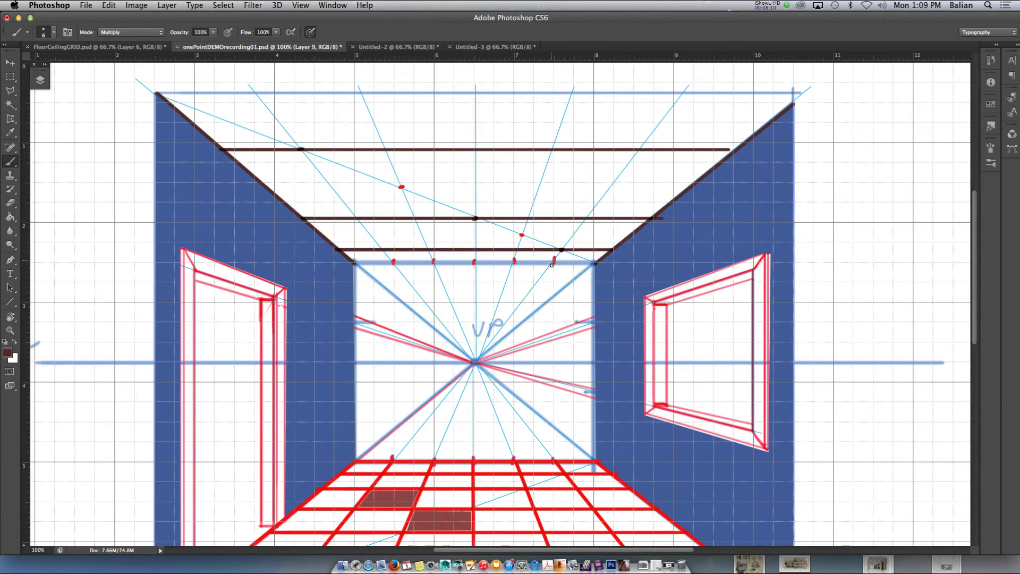
drag(553, 264, 690, 94)
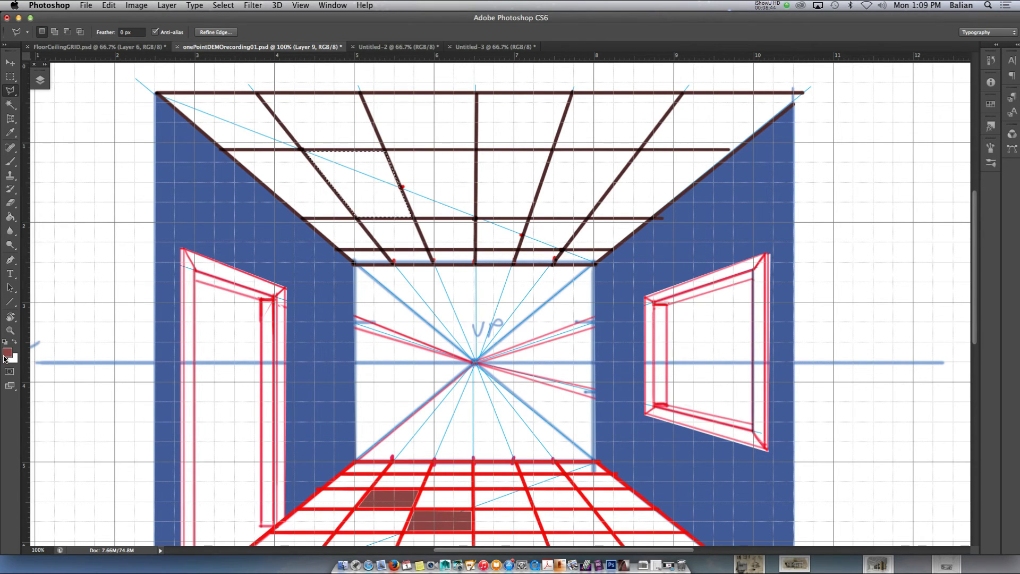
- Outline and flood-fill two ceiling tiles blue, one left and one right of centre
click(10, 353)
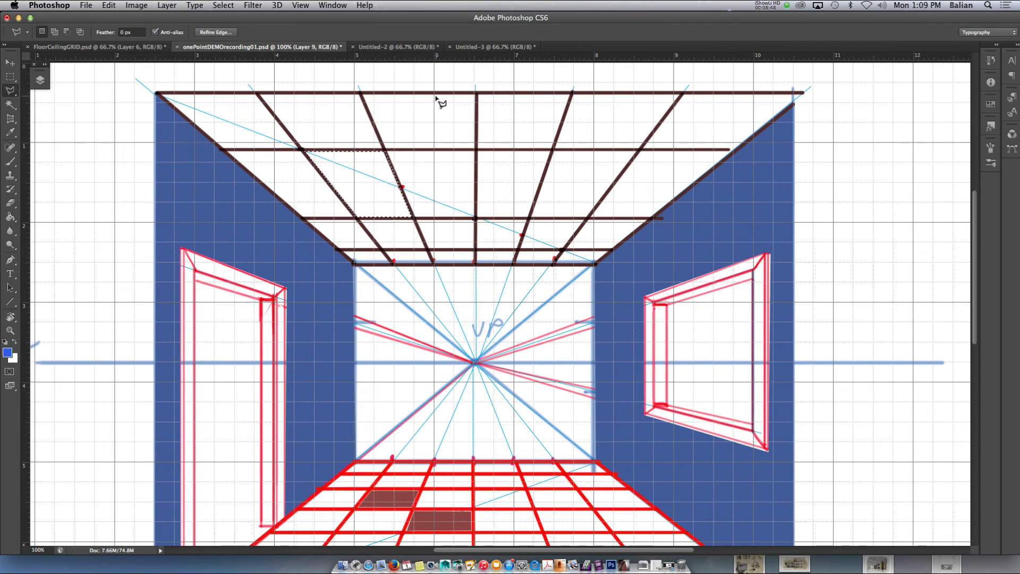
click(365, 179)
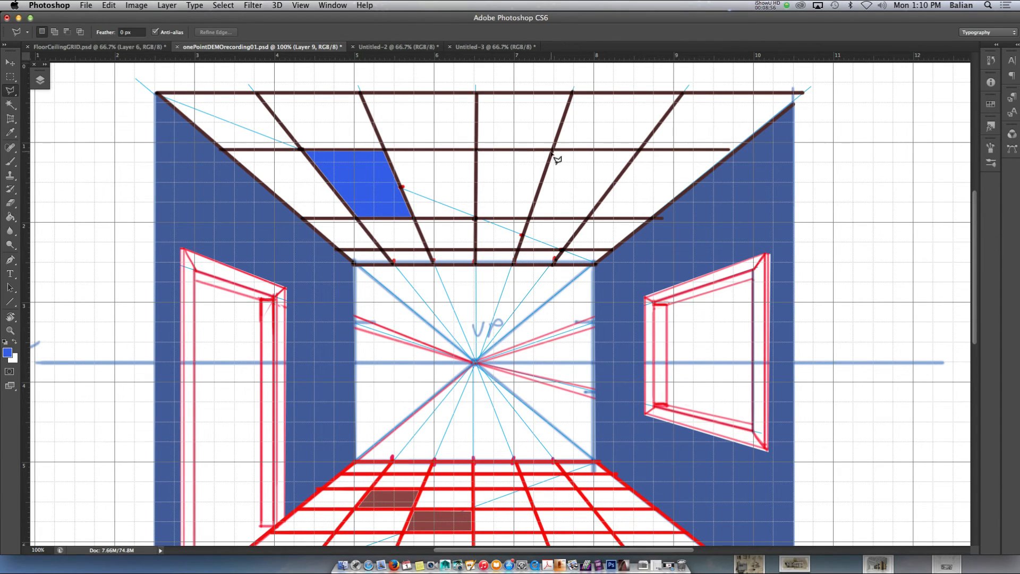
mouse_move(487, 223)
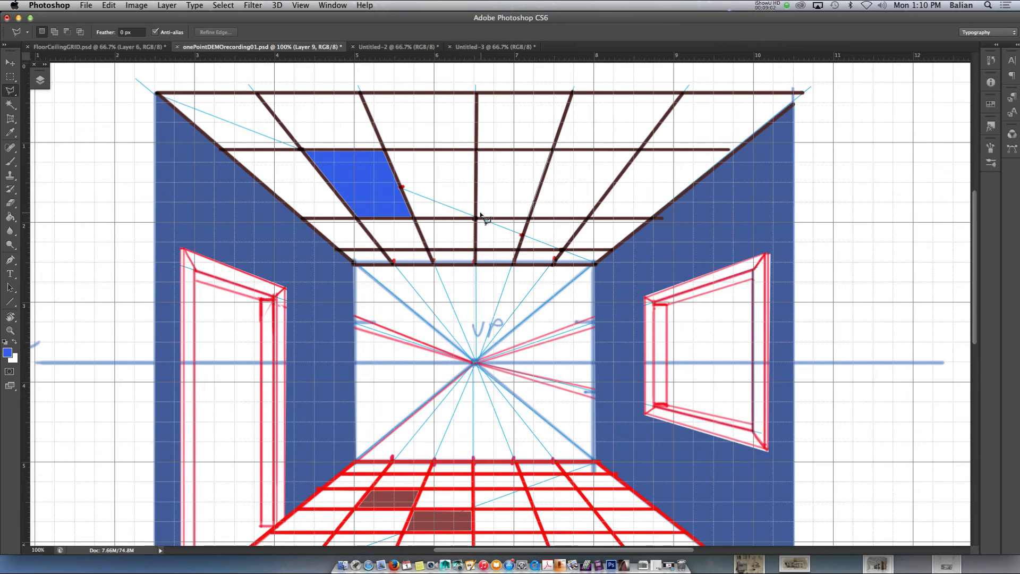
drag(484, 220, 547, 151)
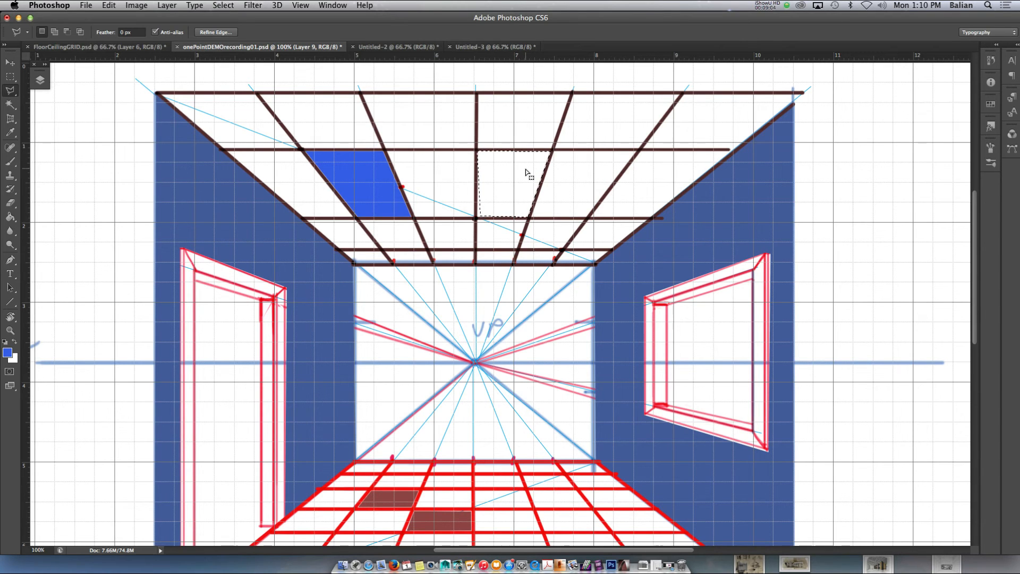
click(515, 185)
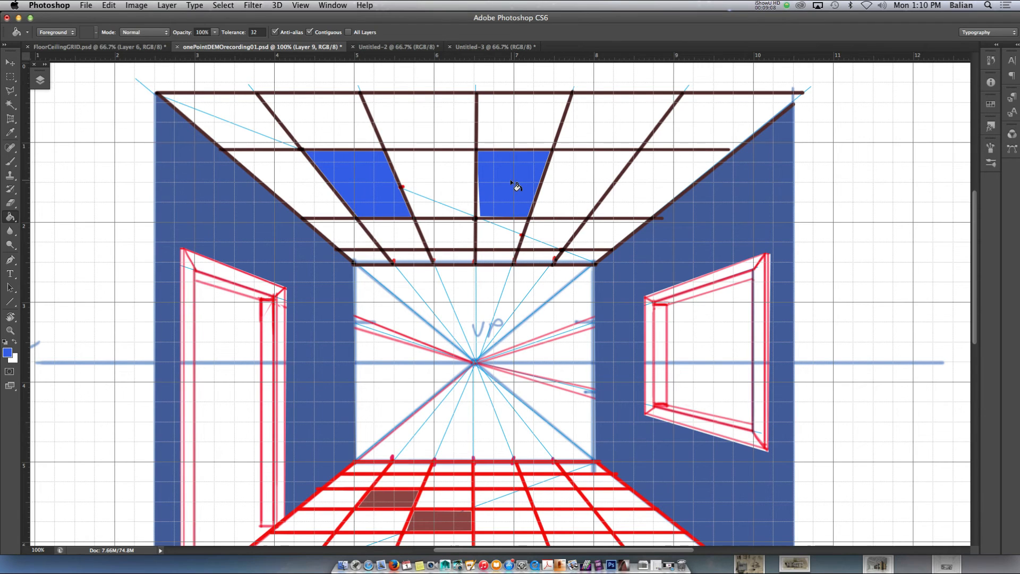
mouse_move(487, 214)
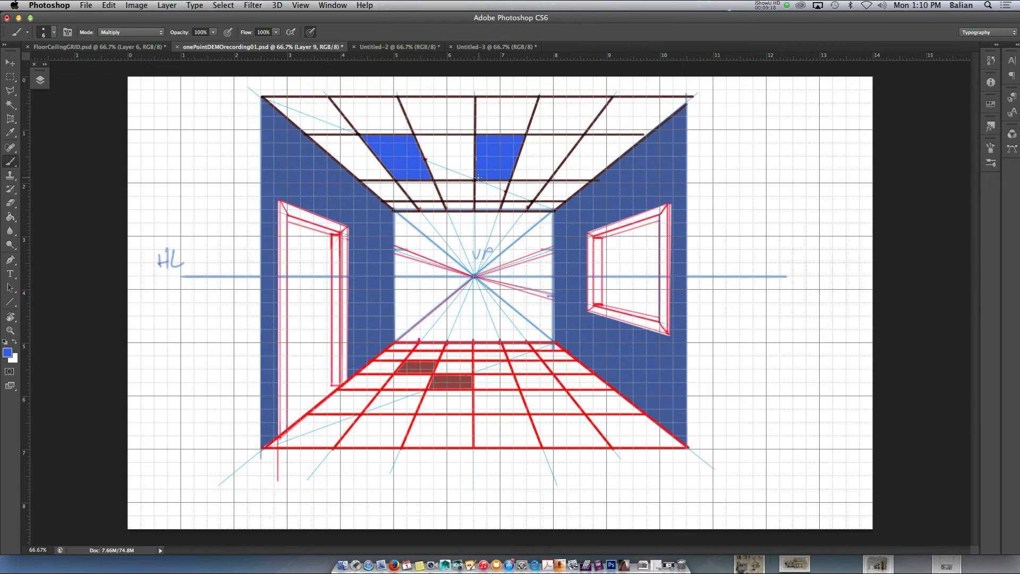
- Revert the right blue tile and brush a thick dark front lip along its near edge, tidying with the eraser
click(8, 353)
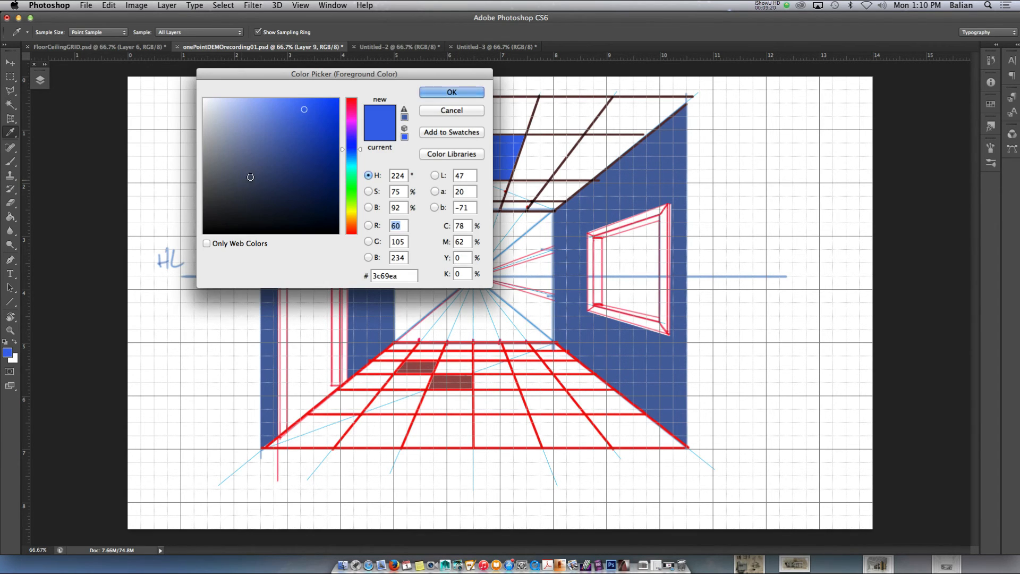
click(452, 91)
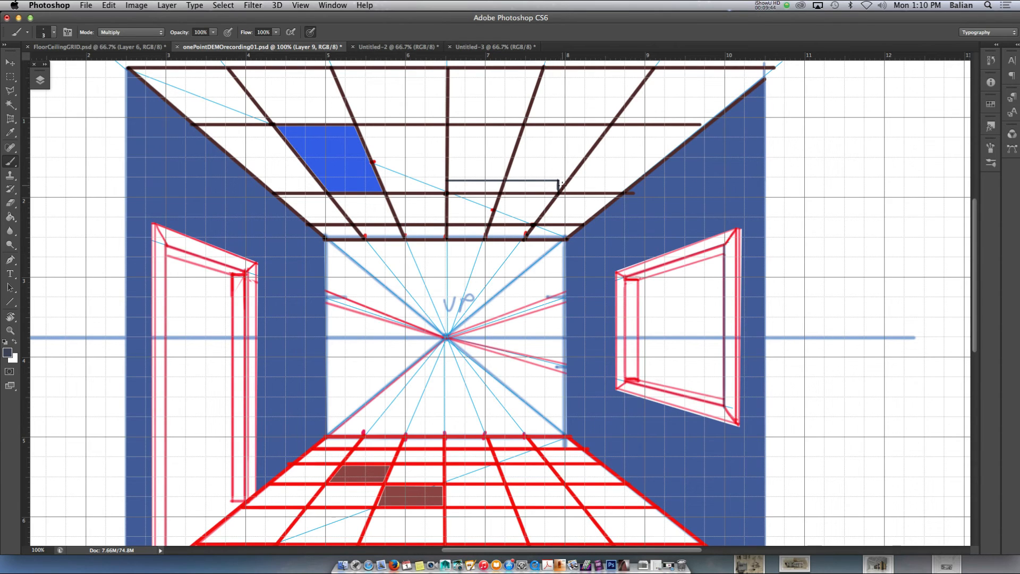
mouse_move(516, 189)
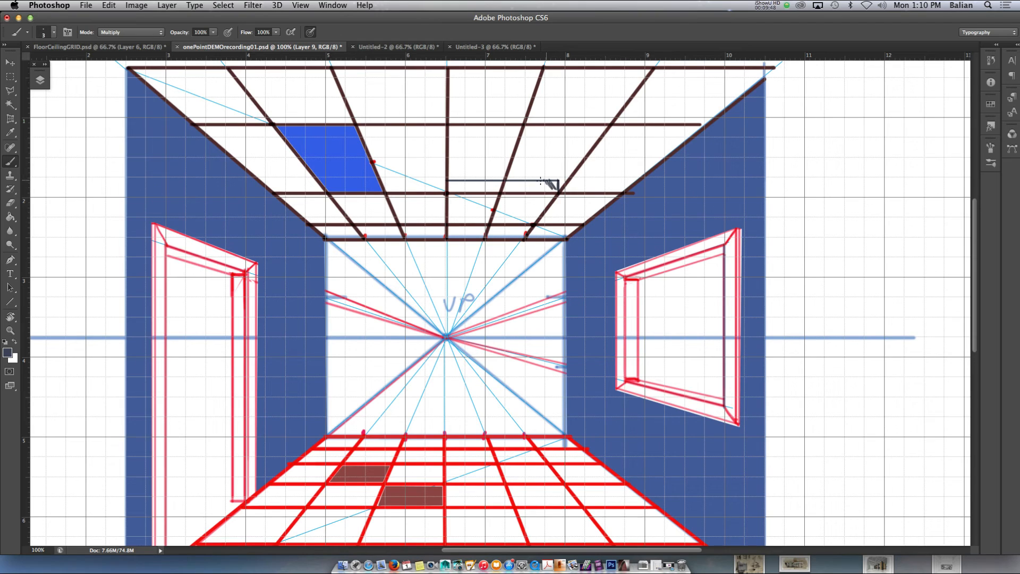
drag(550, 185, 527, 185)
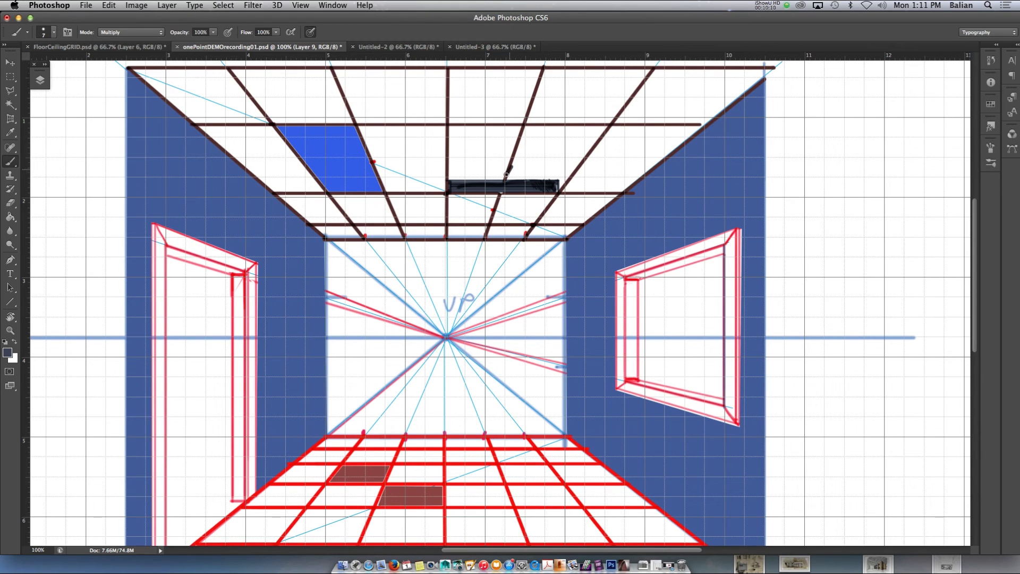
click(10, 133)
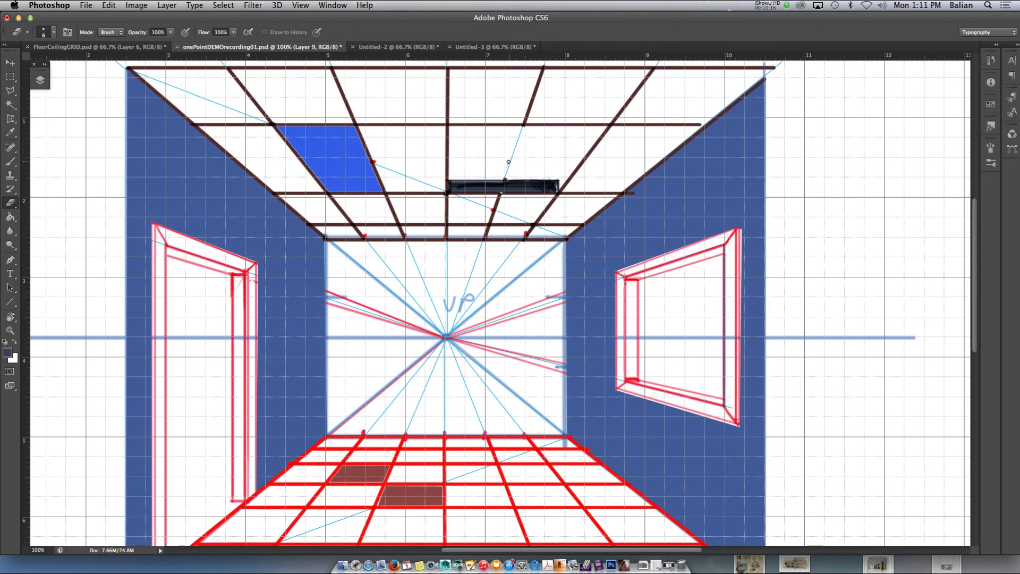
- Run a guide line from the vanishing point through the pocket and choose a dark grey-blue foreground
click(10, 62)
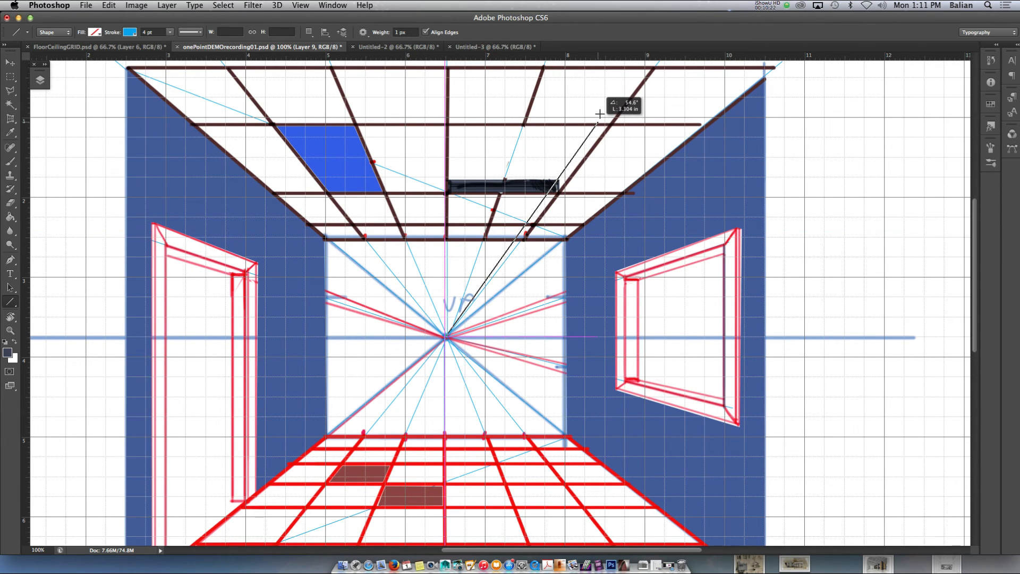
drag(445, 337, 592, 115)
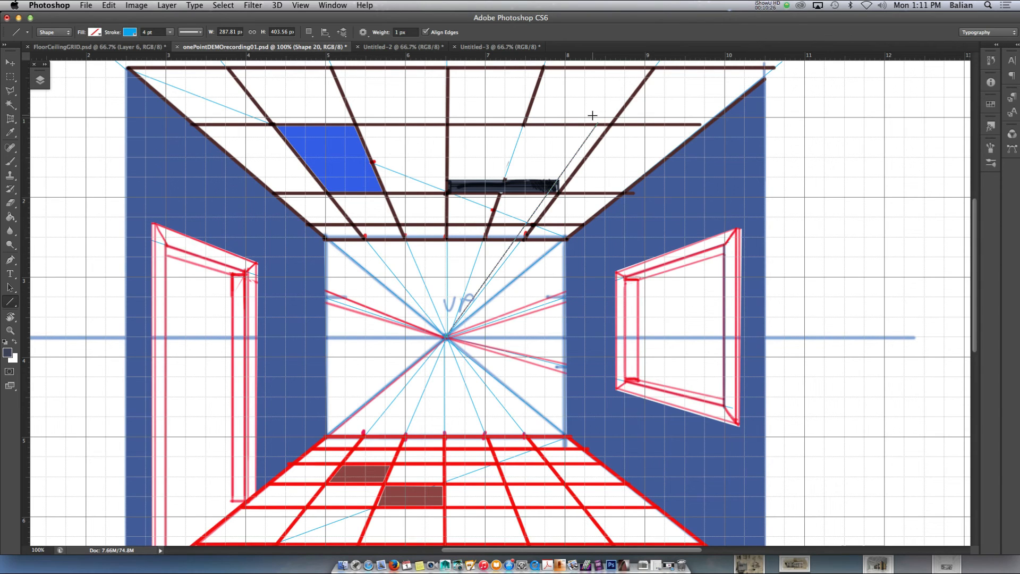
click(11, 217)
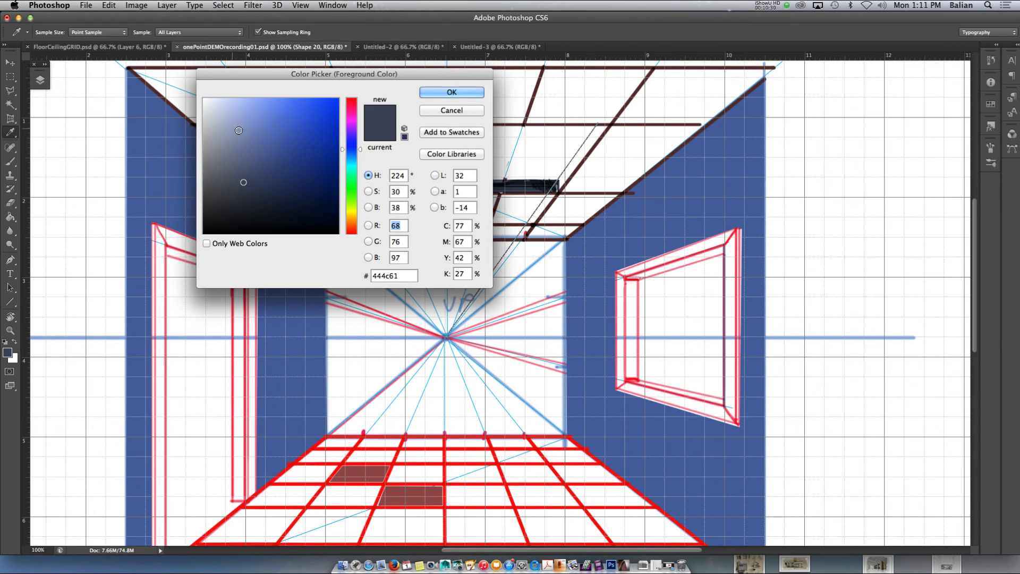
click(452, 92)
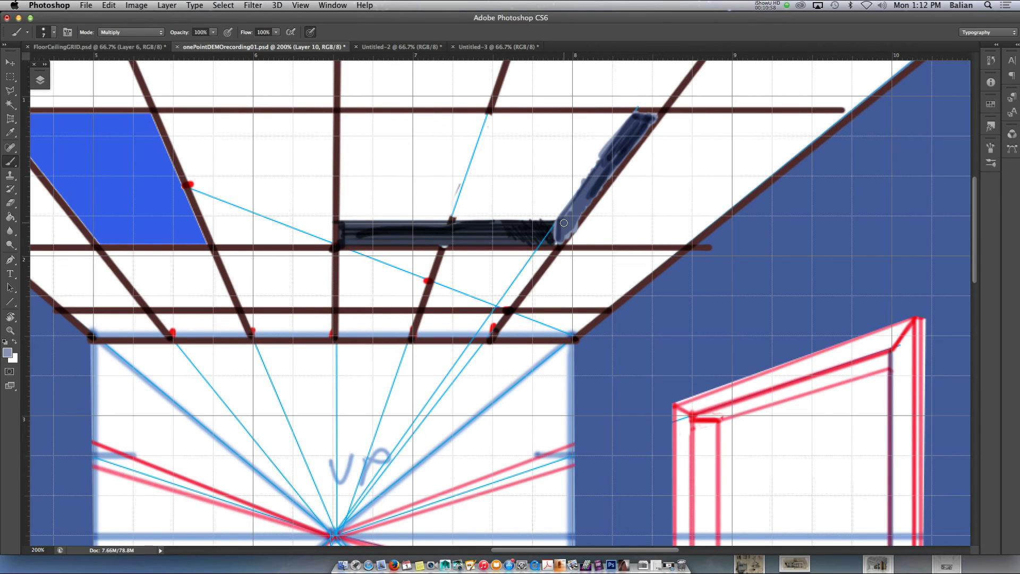
- Lasso the pocket's back face and set red as the foreground ready for the Paint Bucket
click(10, 91)
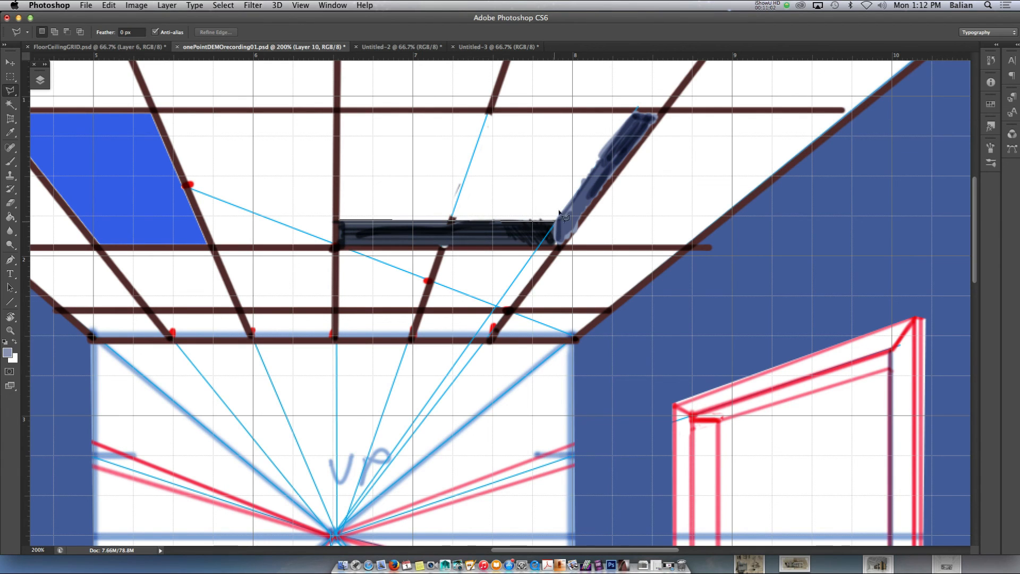
mouse_move(344, 117)
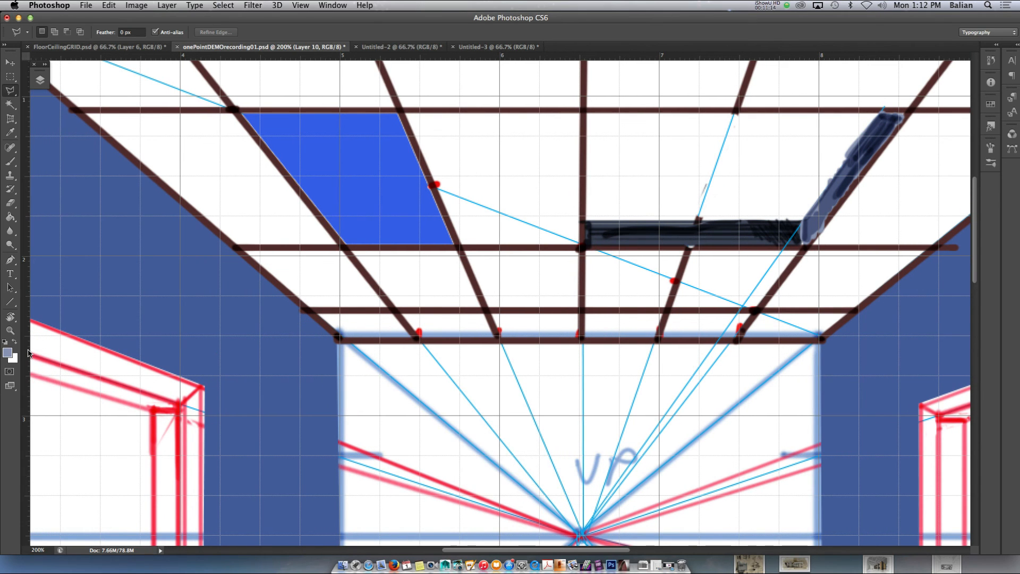
mouse_move(27, 117)
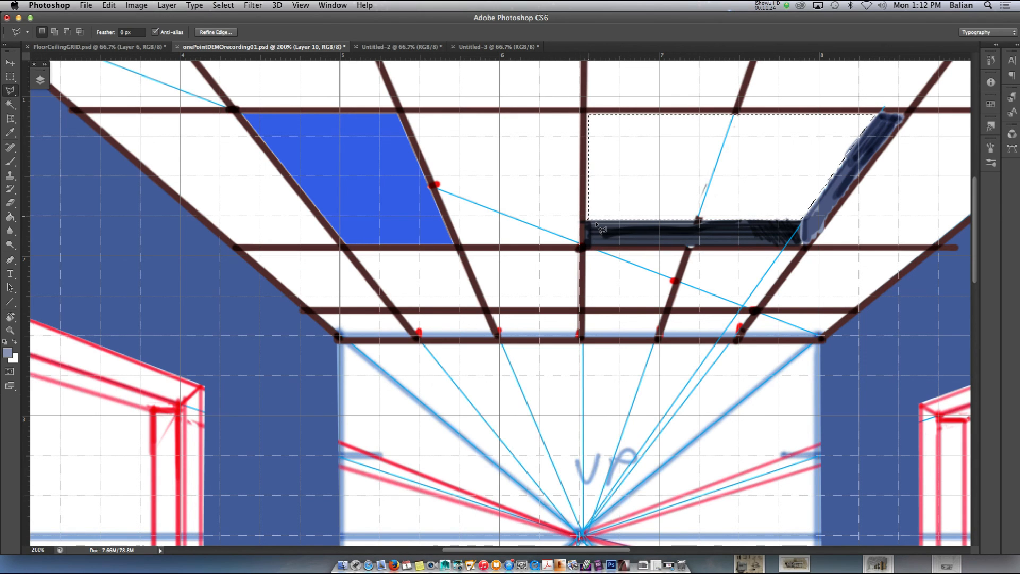
click(10, 355)
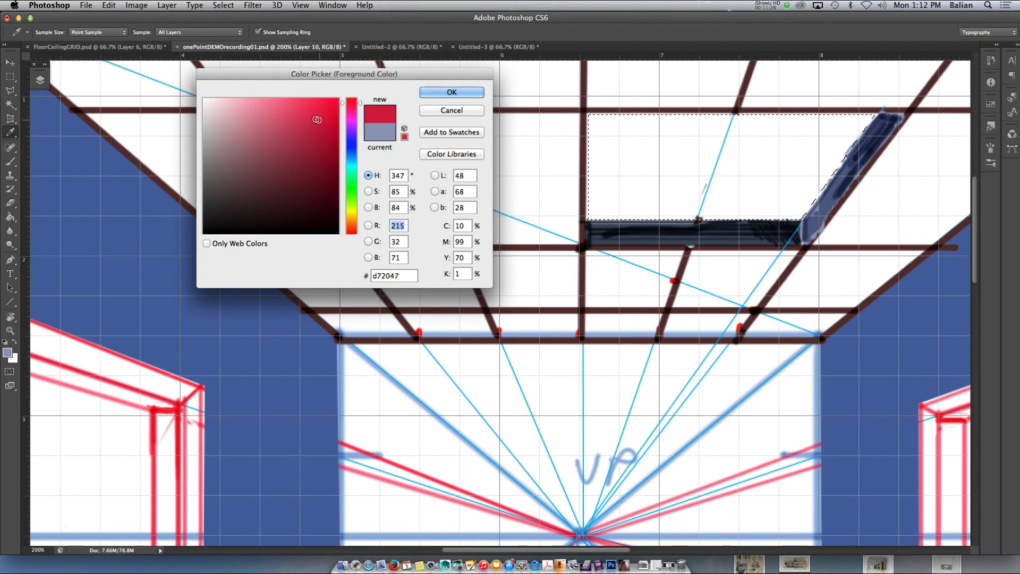
click(452, 91)
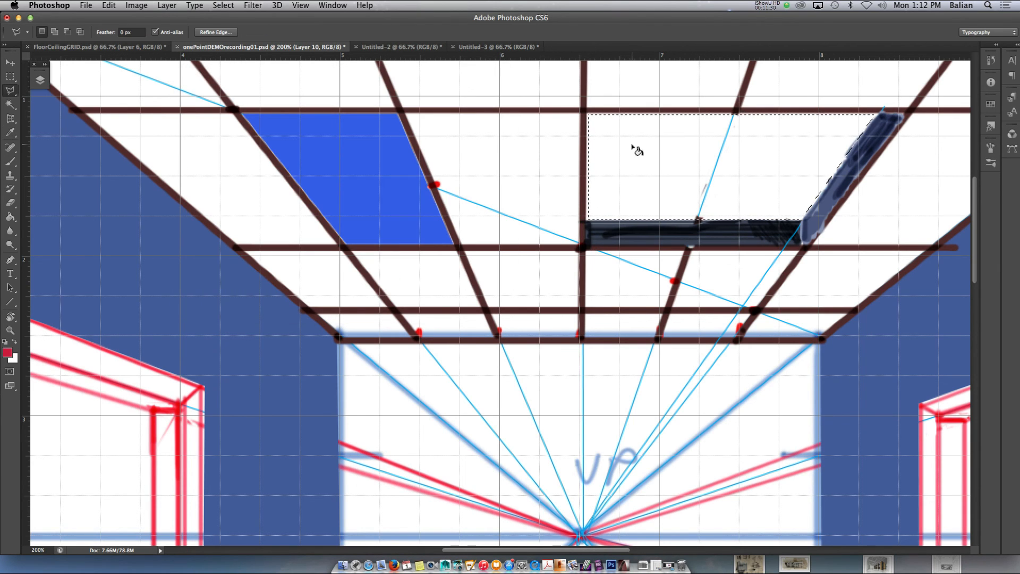
click(647, 159)
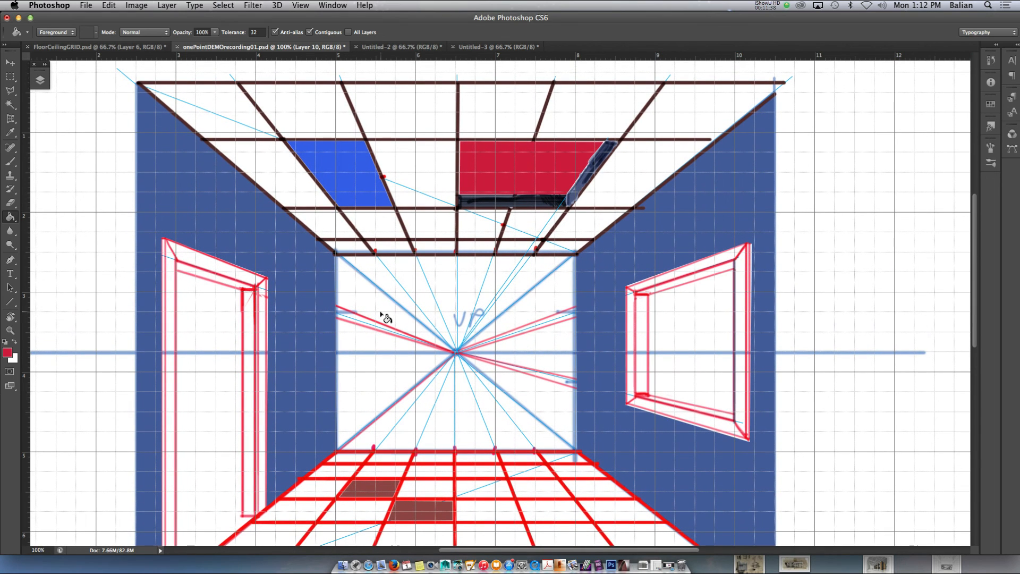
- Flood-fill the pocket's back face red and return to the Move tool to view the finished room
click(299, 5)
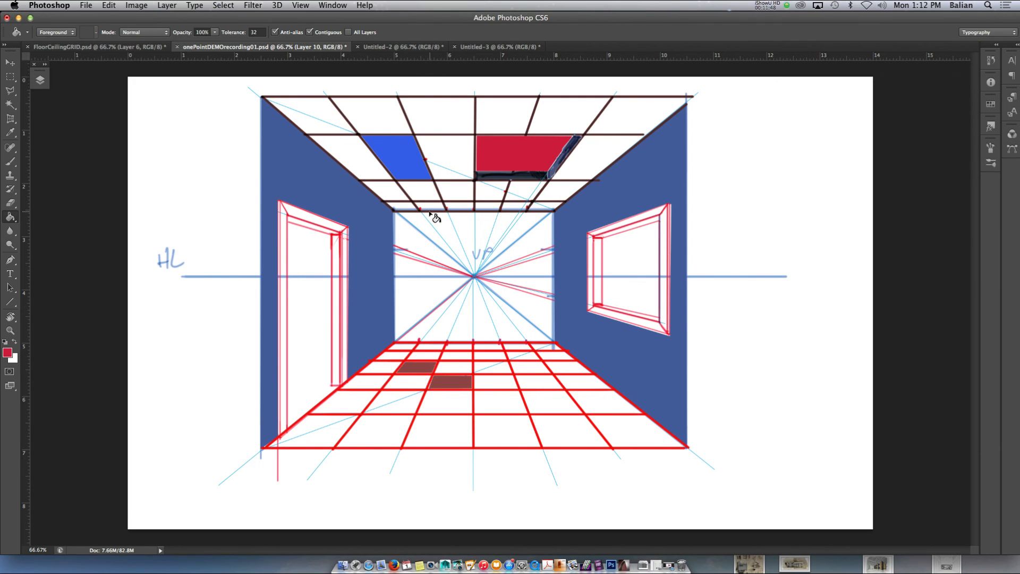
mouse_move(644, 224)
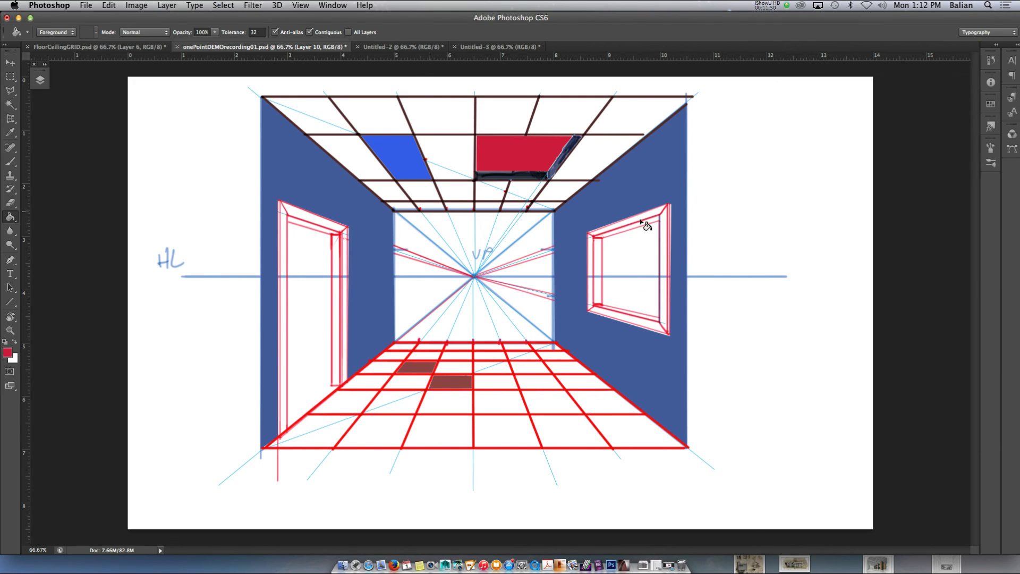
mouse_move(640, 226)
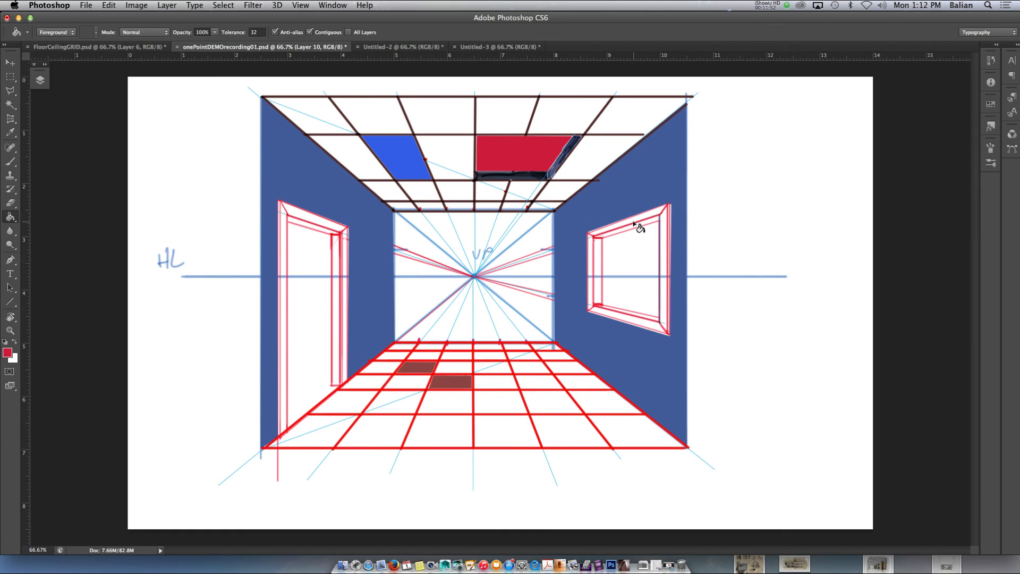
mouse_move(331, 217)
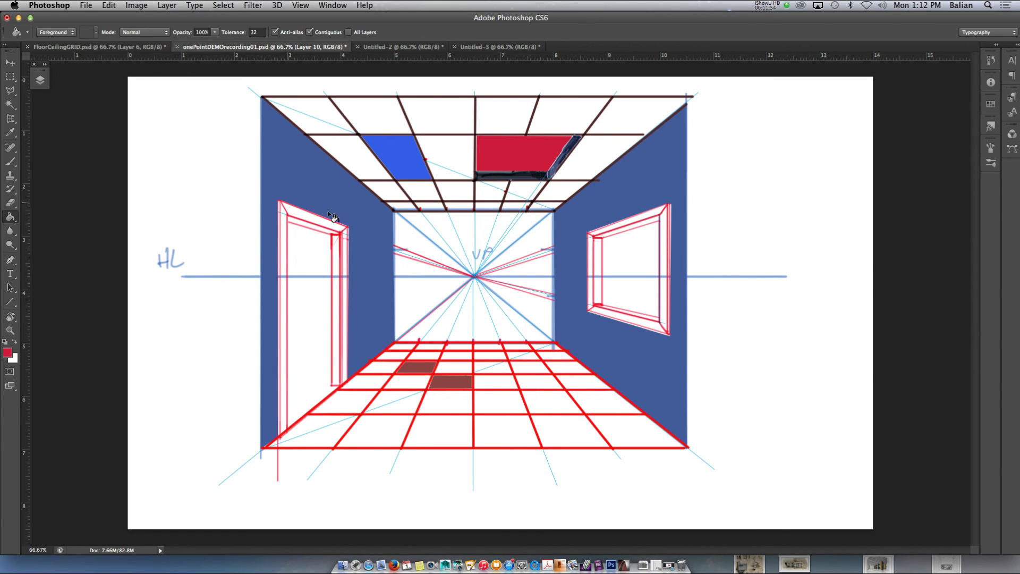
mouse_move(622, 256)
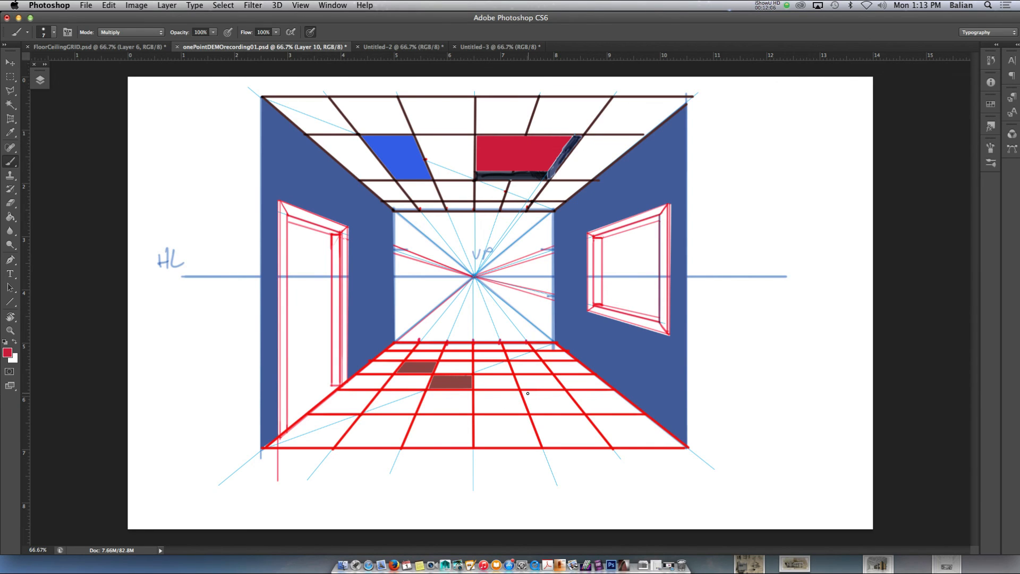
click(9, 62)
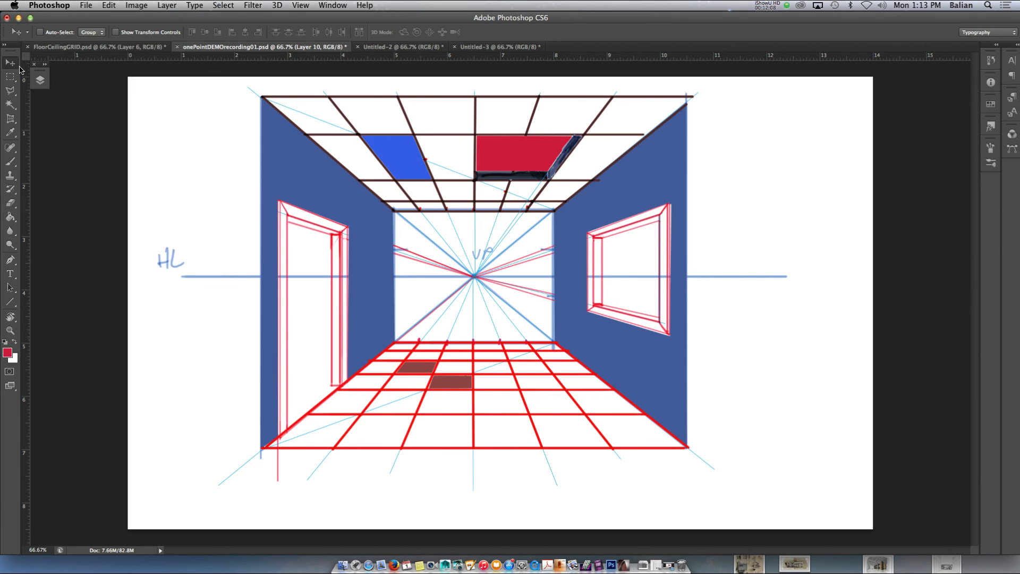